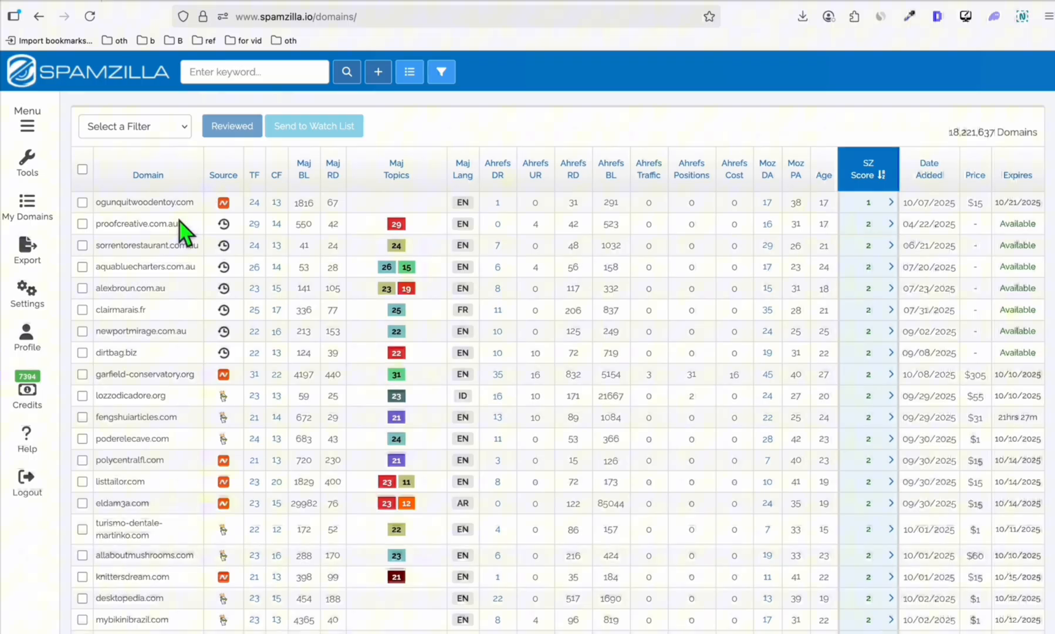
{"action": "mouse_move", "coordinate": [458, 410]}
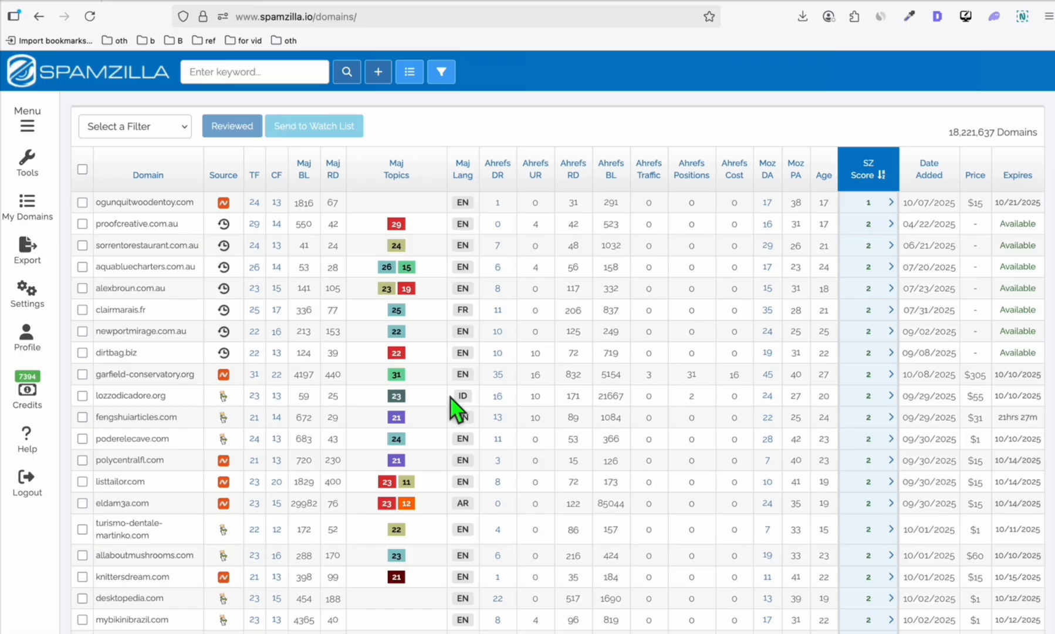
{"action": "mouse_move", "coordinate": [329, 161]}
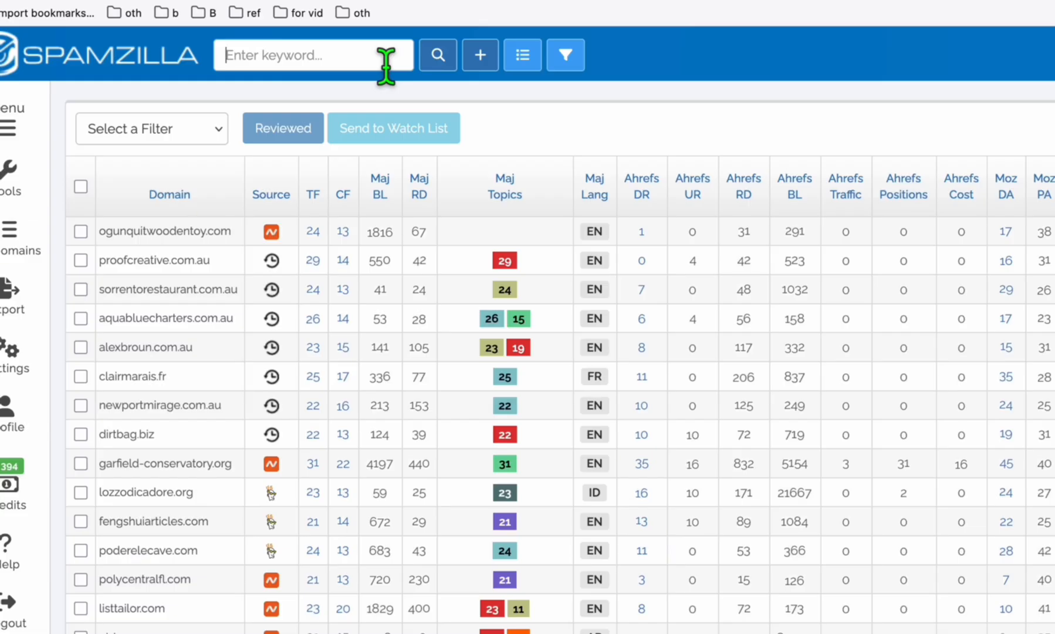
- Filter Spamzilla's expired domains by the keyword 'directory' and scroll the results
{"action": "type", "text": "directory"}
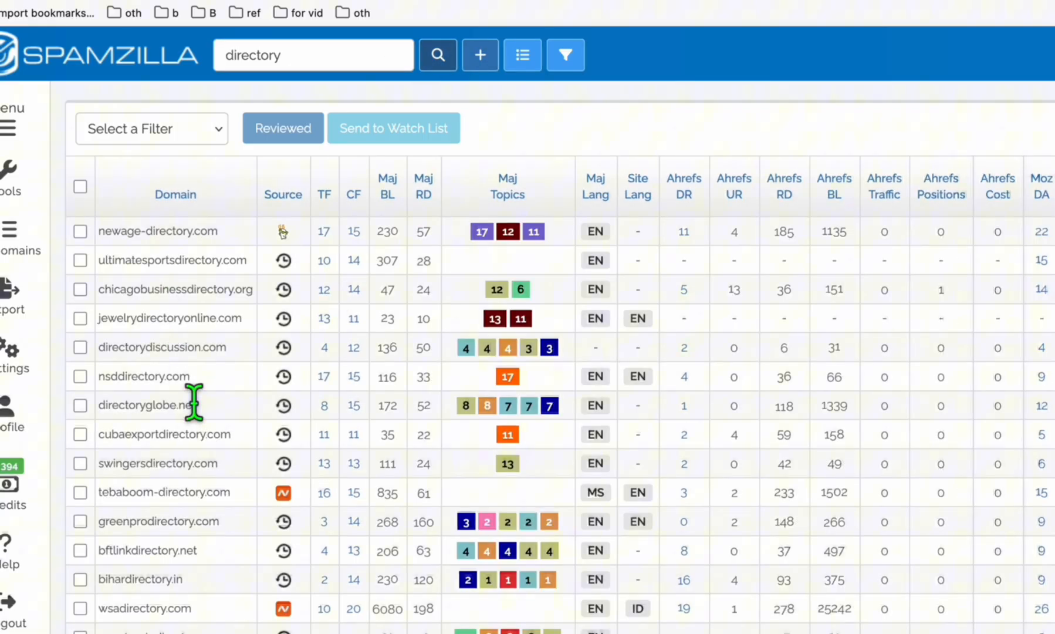
{"action": "mouse_move", "coordinate": [190, 296]}
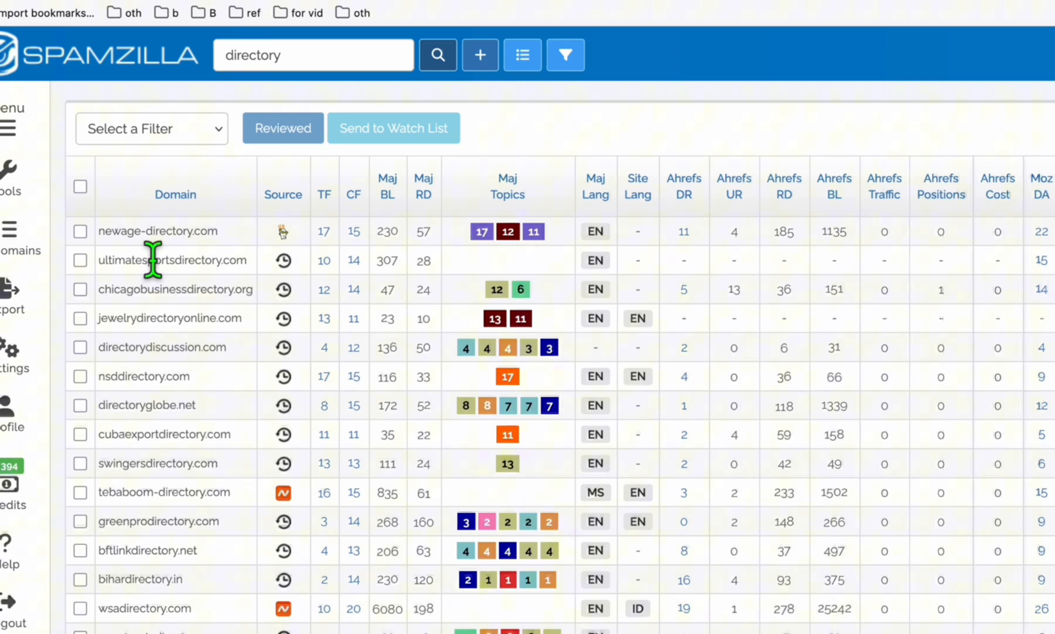
{"action": "mouse_move", "coordinate": [166, 262]}
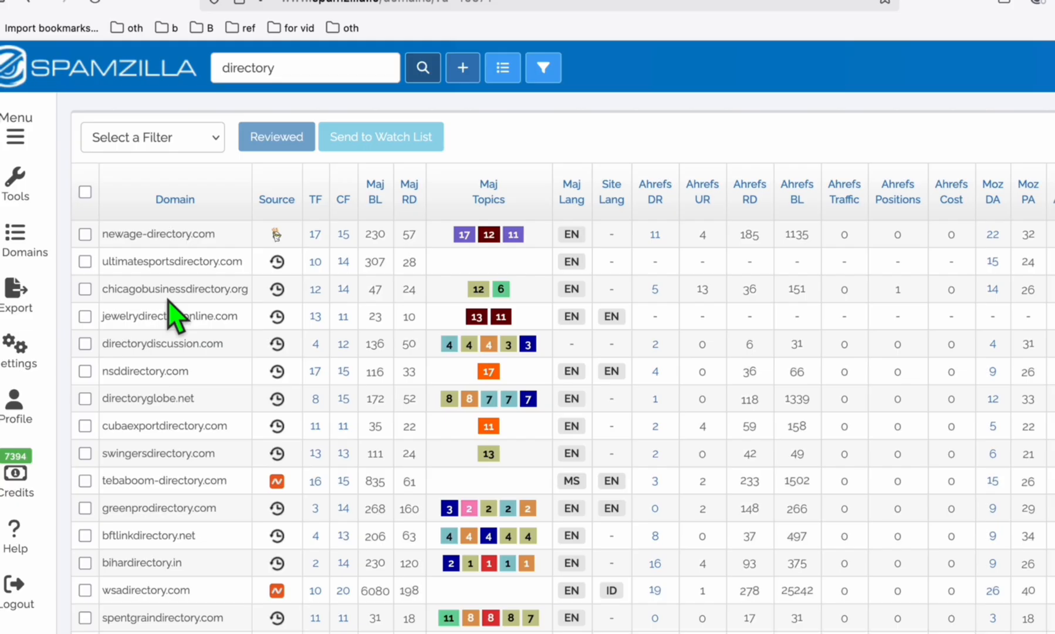
{"action": "scroll", "scroll_direction": "down", "scroll_amount": 3}
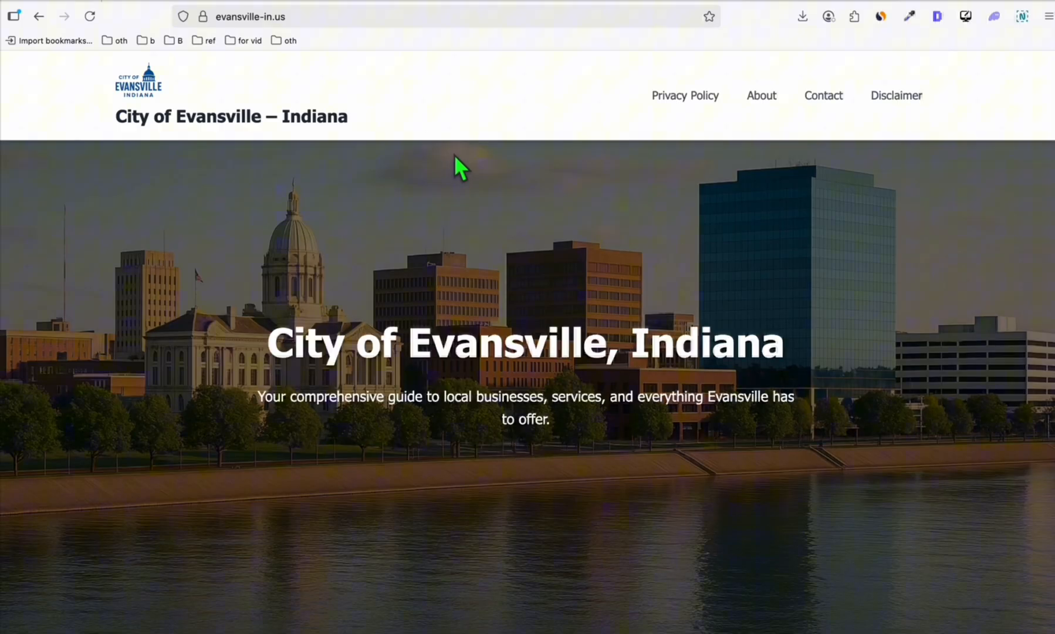
- Scroll to Browse Businesses on the Evansville site and open the Cafe listings
{"action": "scroll", "scroll_direction": "down", "scroll_amount": 3}
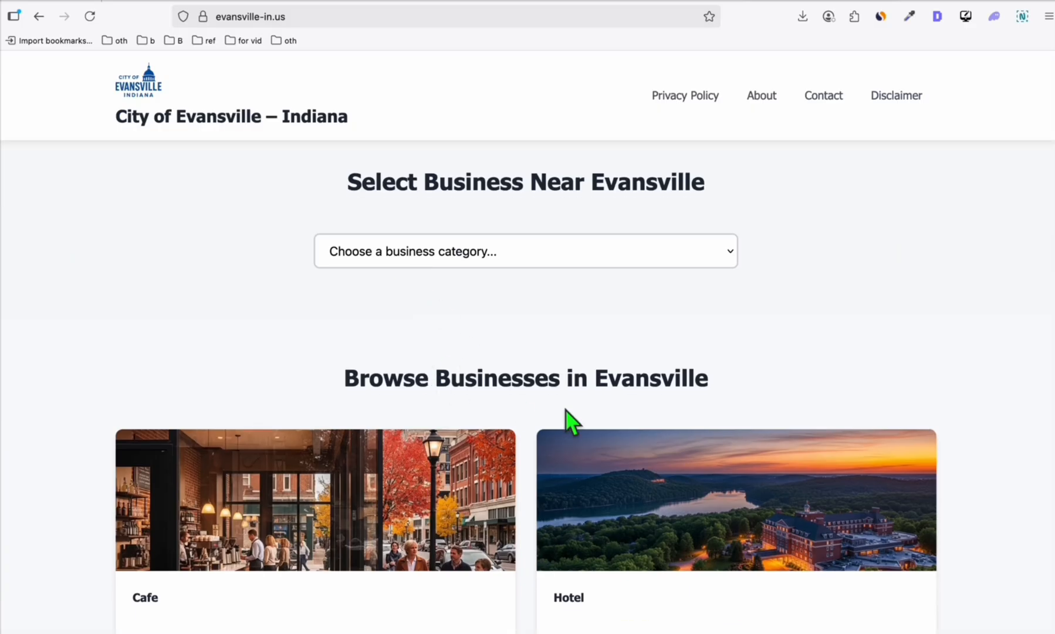
{"action": "scroll", "scroll_direction": "down", "scroll_amount": 3}
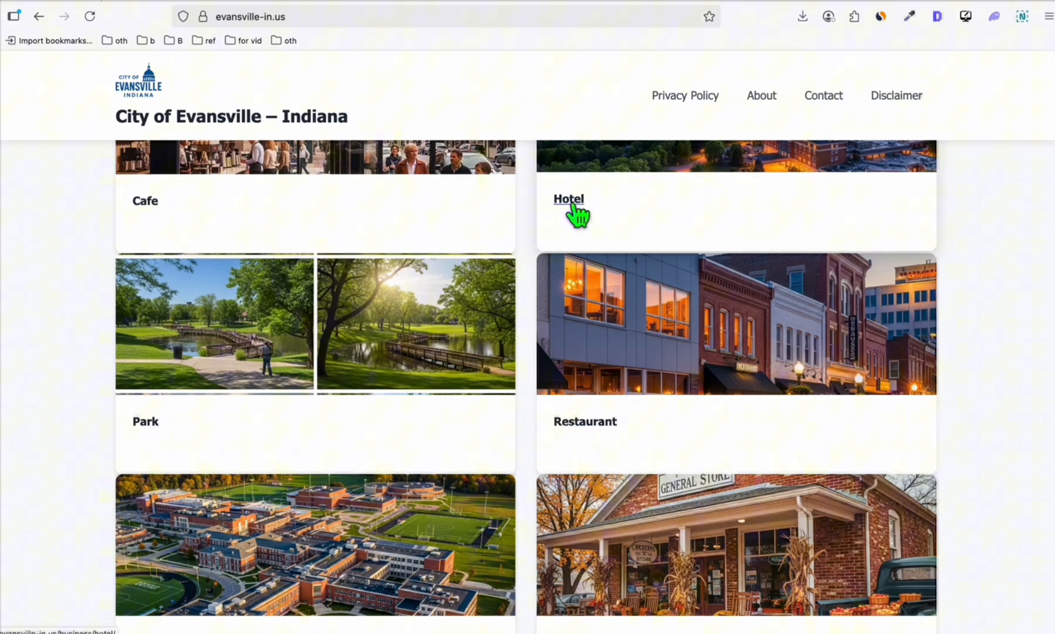
{"action": "scroll", "scroll_direction": "down", "scroll_amount": 3}
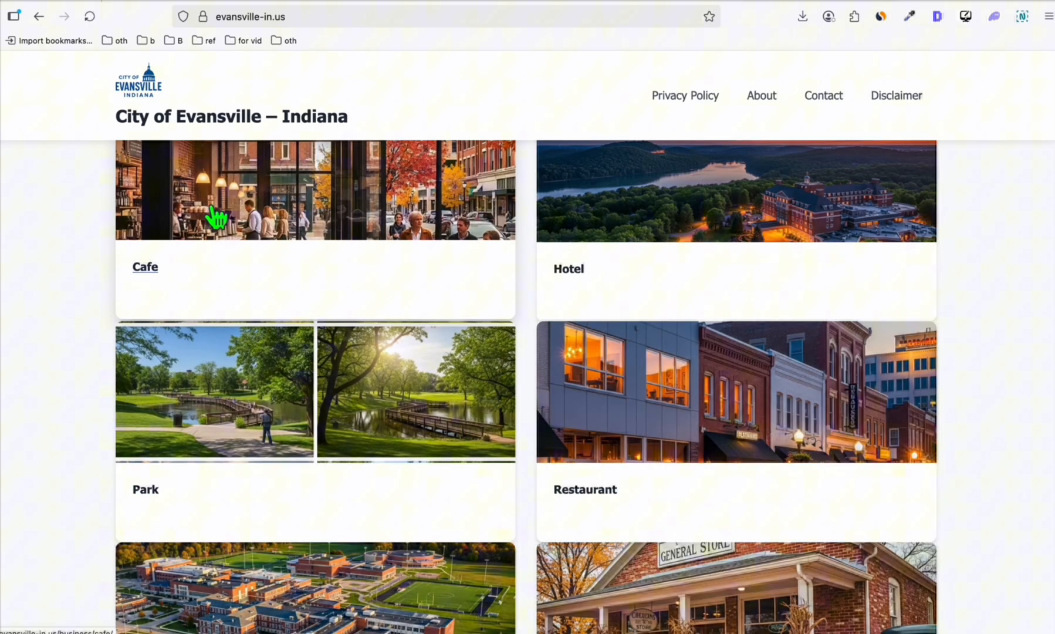
{"action": "left_click", "coordinate": [145, 267]}
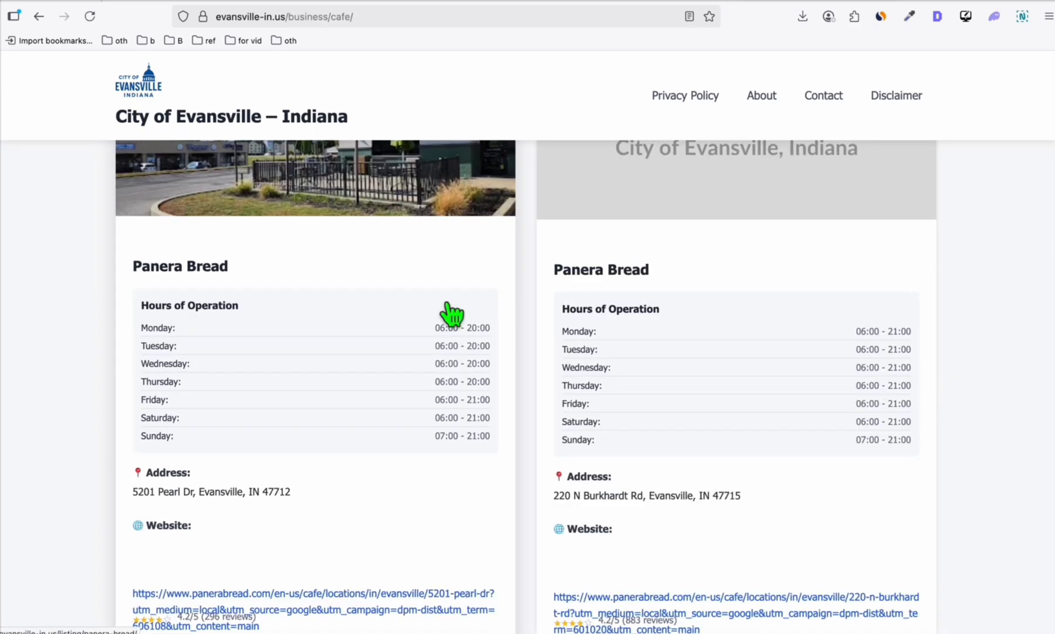
{"action": "scroll", "scroll_direction": "down", "scroll_amount": 3}
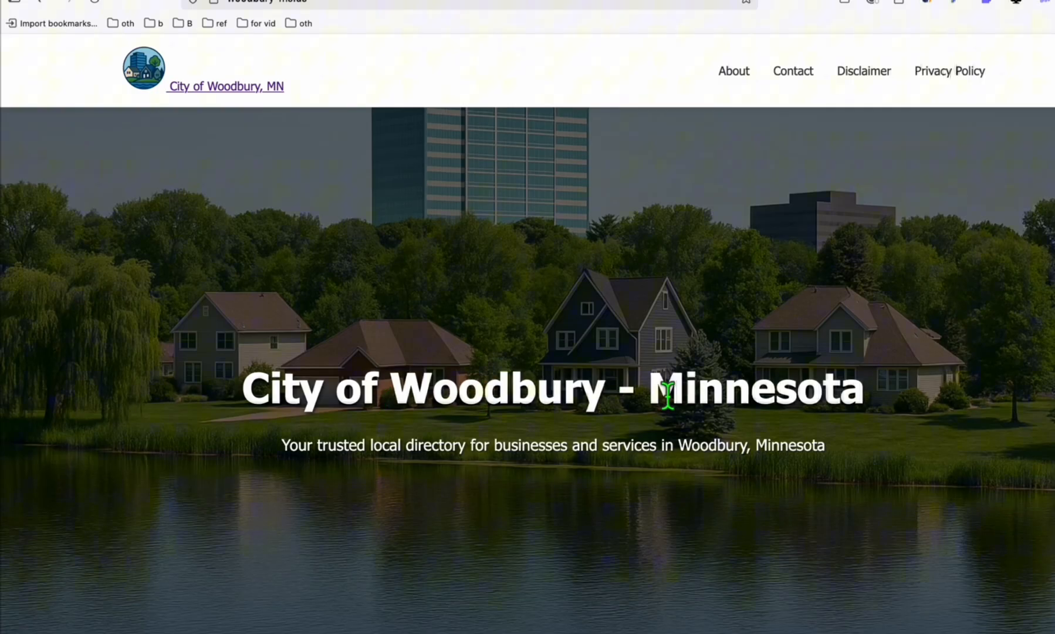
{"action": "scroll", "scroll_direction": "down", "scroll_amount": 3}
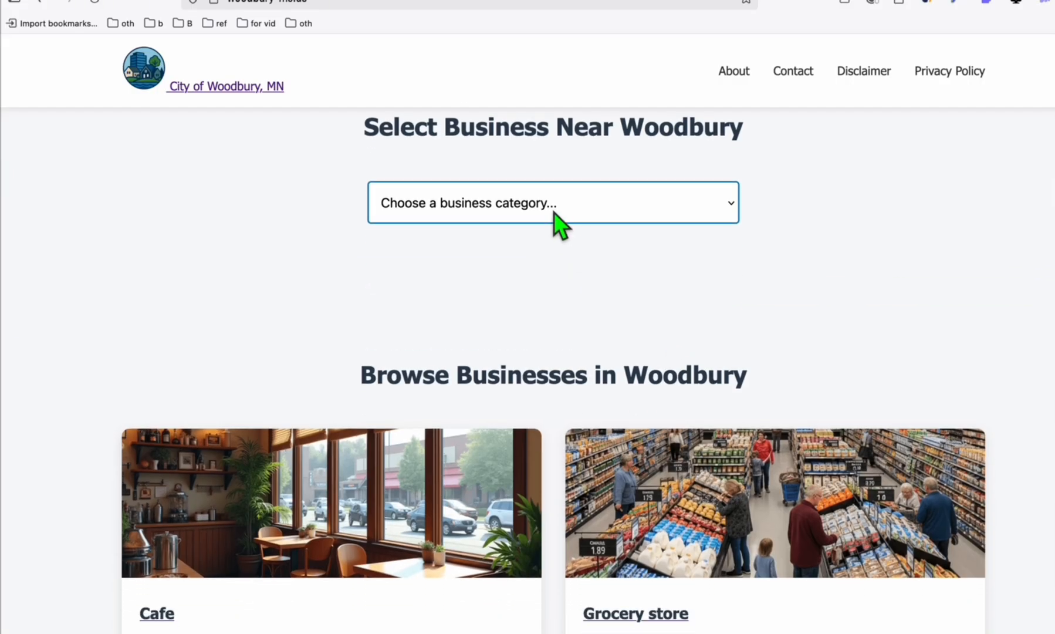
{"action": "left_click", "coordinate": [552, 202]}
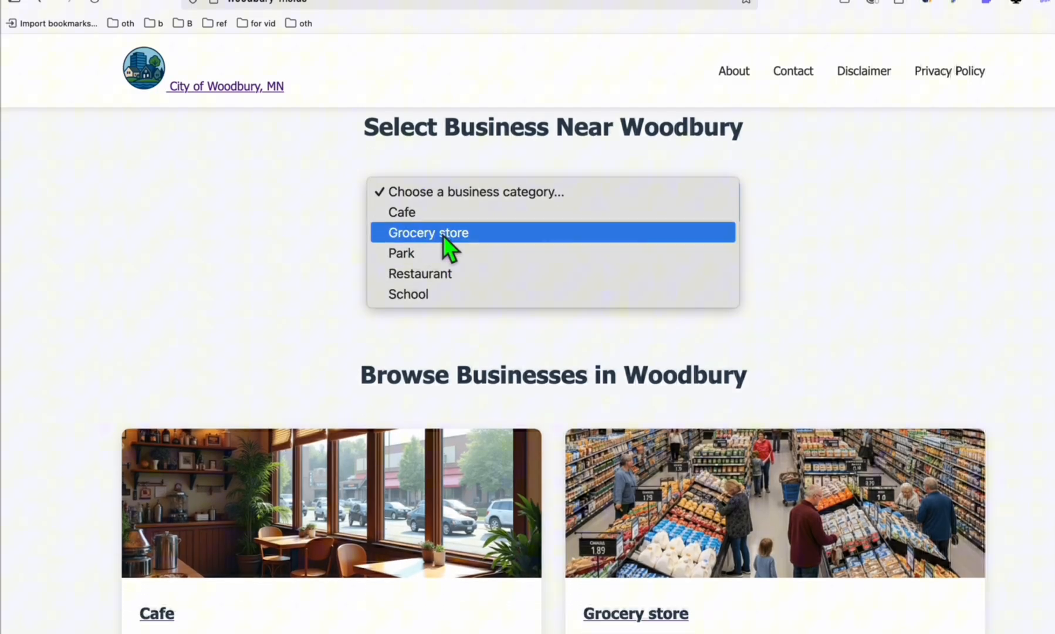
{"action": "scroll", "scroll_direction": "down", "scroll_amount": 3}
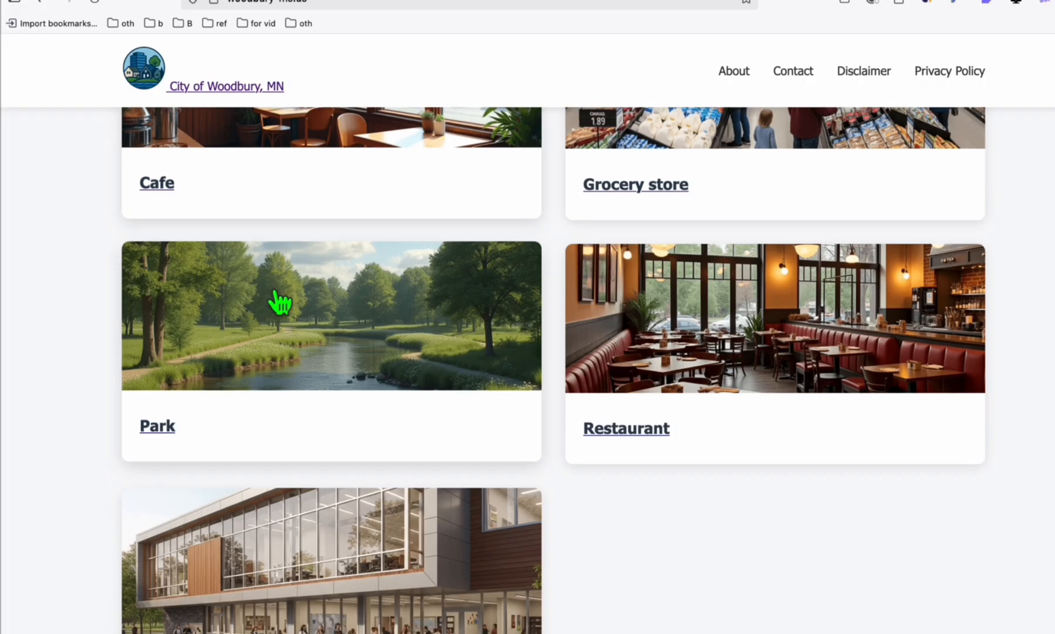
{"action": "scroll", "scroll_direction": "down", "scroll_amount": 3}
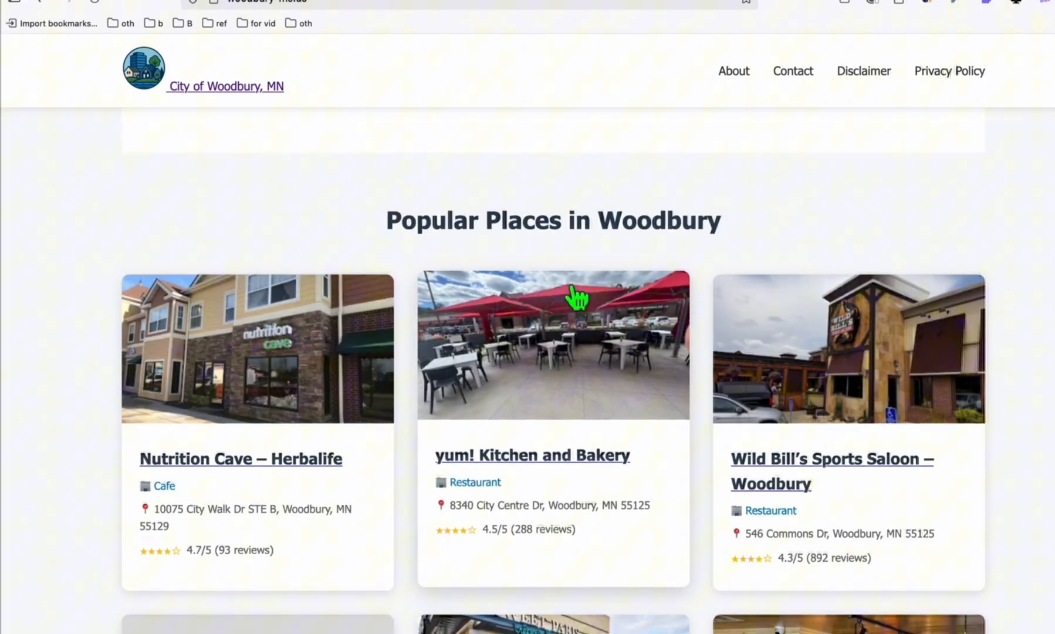
{"action": "scroll", "scroll_direction": "down", "scroll_amount": 3}
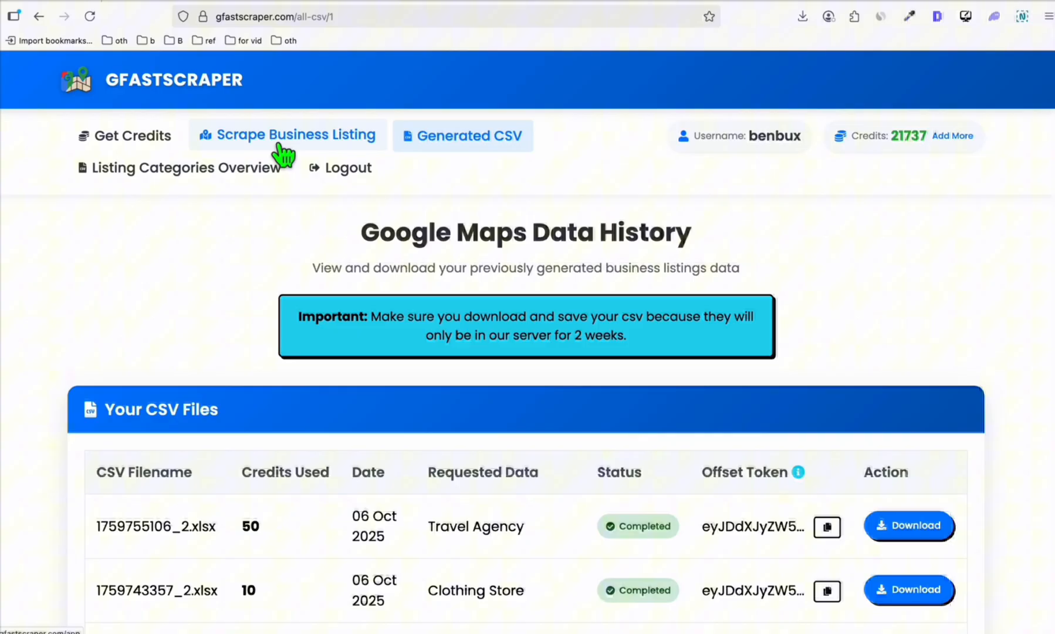
{"action": "mouse_move", "coordinate": [294, 156]}
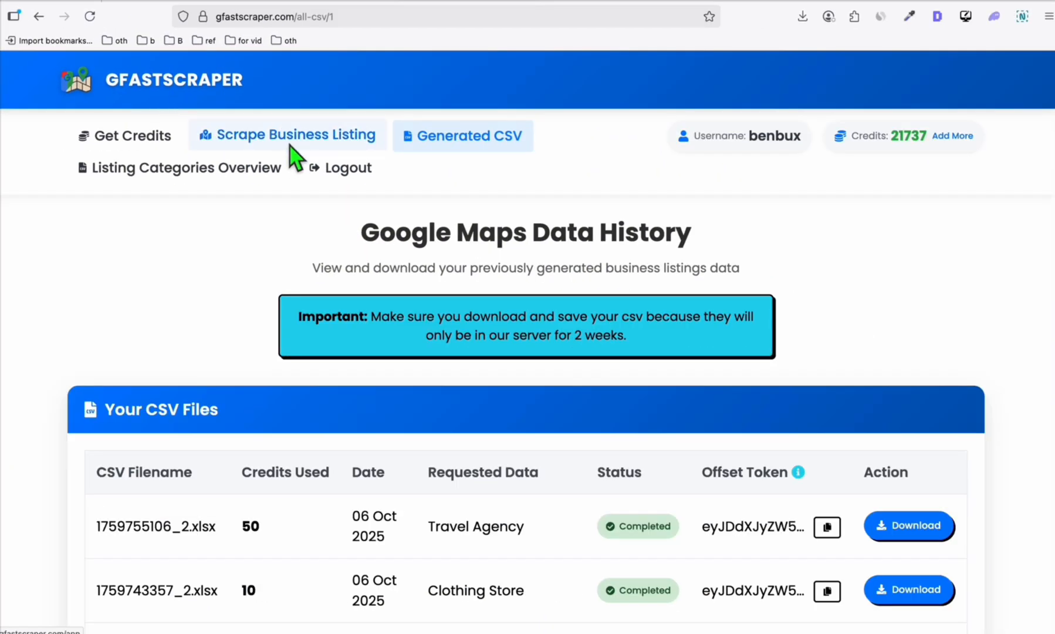
- Add Restaurant, Cafe and Hotel as business categories in the scrape form
{"action": "left_click", "coordinate": [287, 134]}
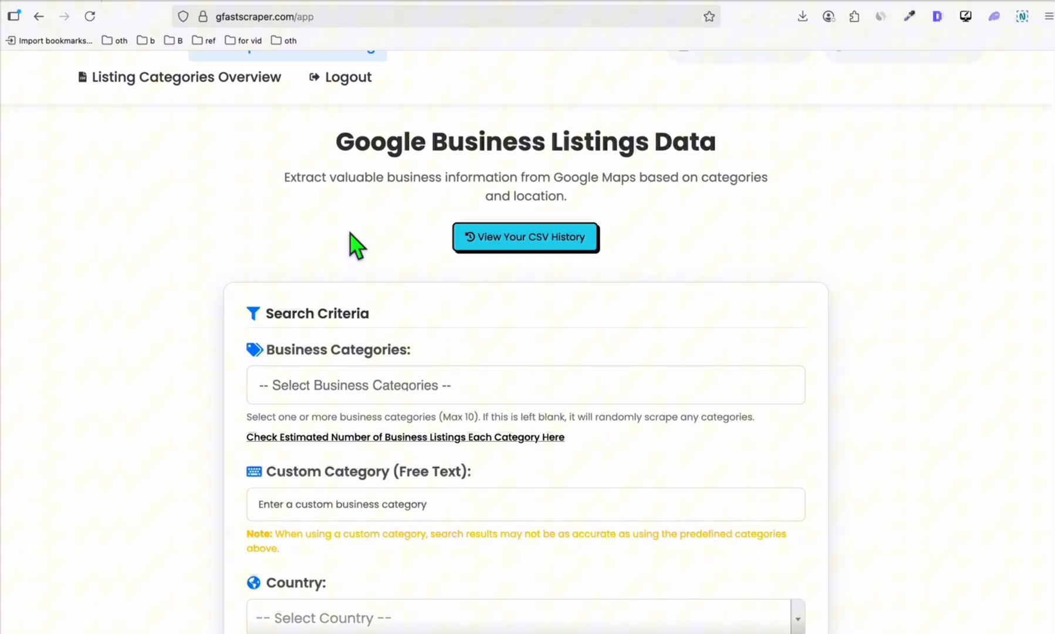
{"action": "left_click", "coordinate": [525, 385]}
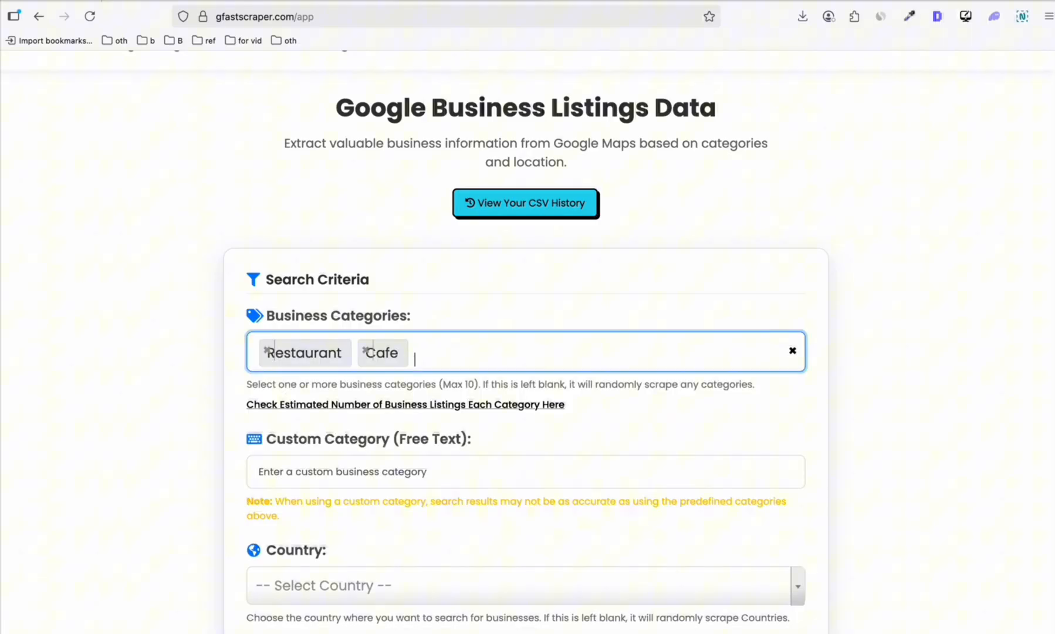
{"action": "type", "text": "Hotel"}
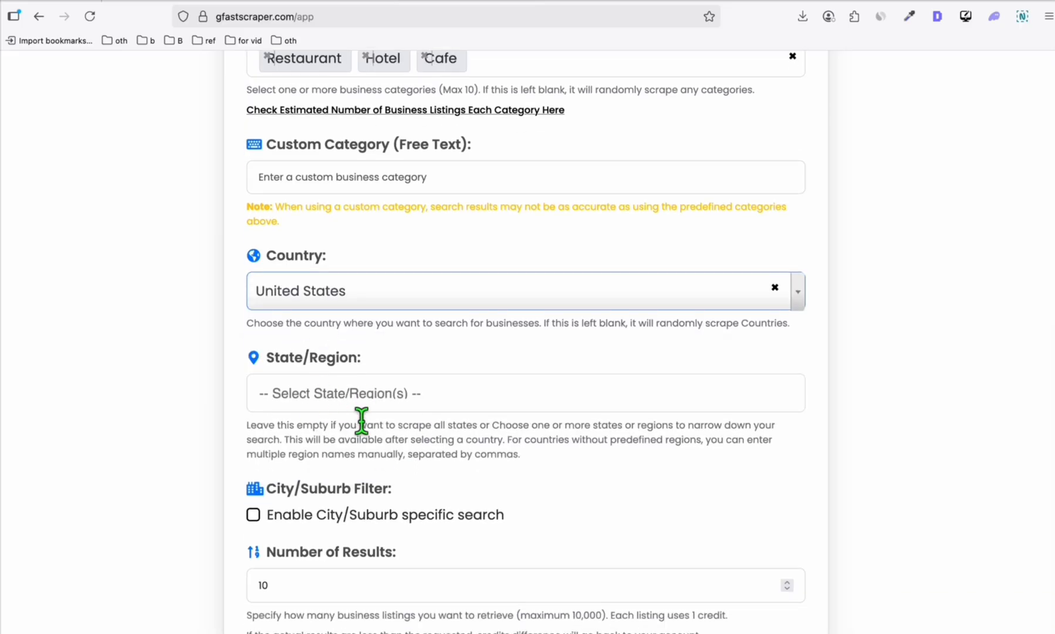
- Set Illinois, United States with a Chicago city filter and 10 results
{"action": "type", "text": "chi"}
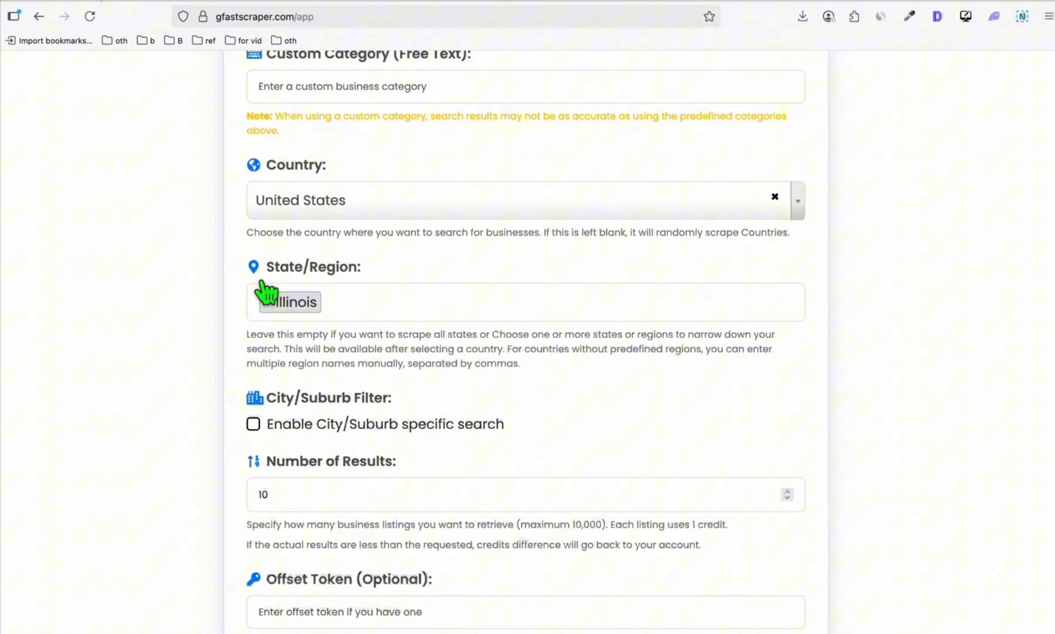
{"action": "left_click", "coordinate": [253, 423]}
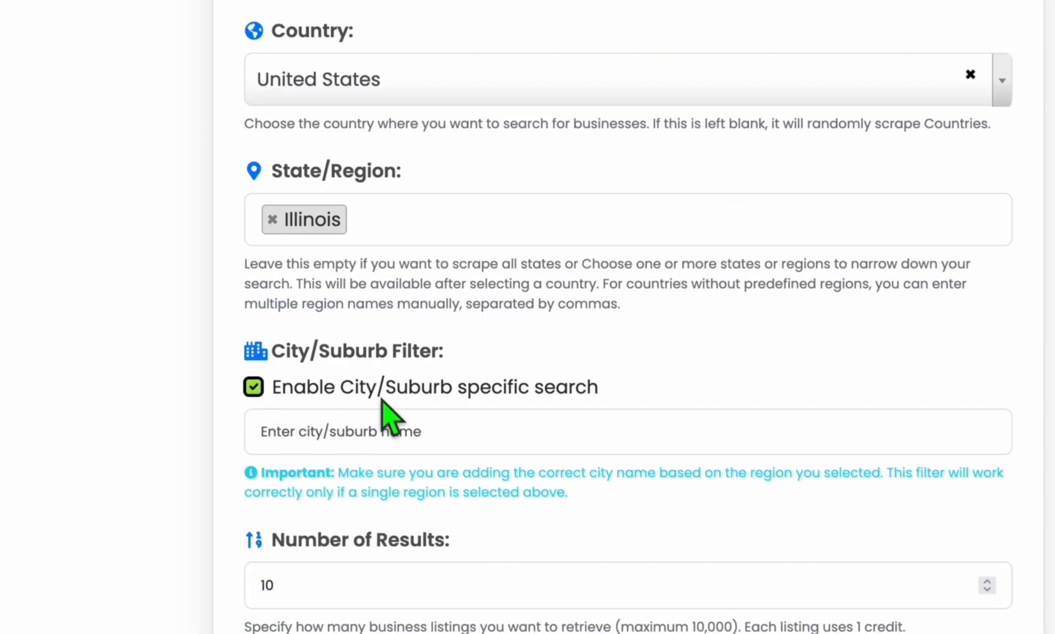
{"action": "type", "text": "Chicago"}
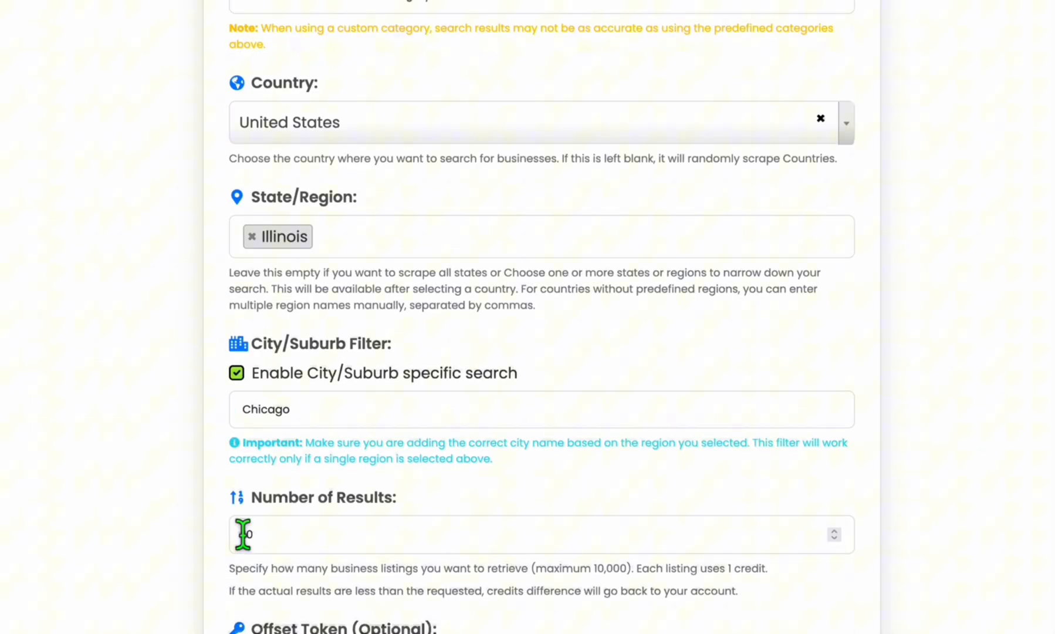
{"action": "type", "text": "10"}
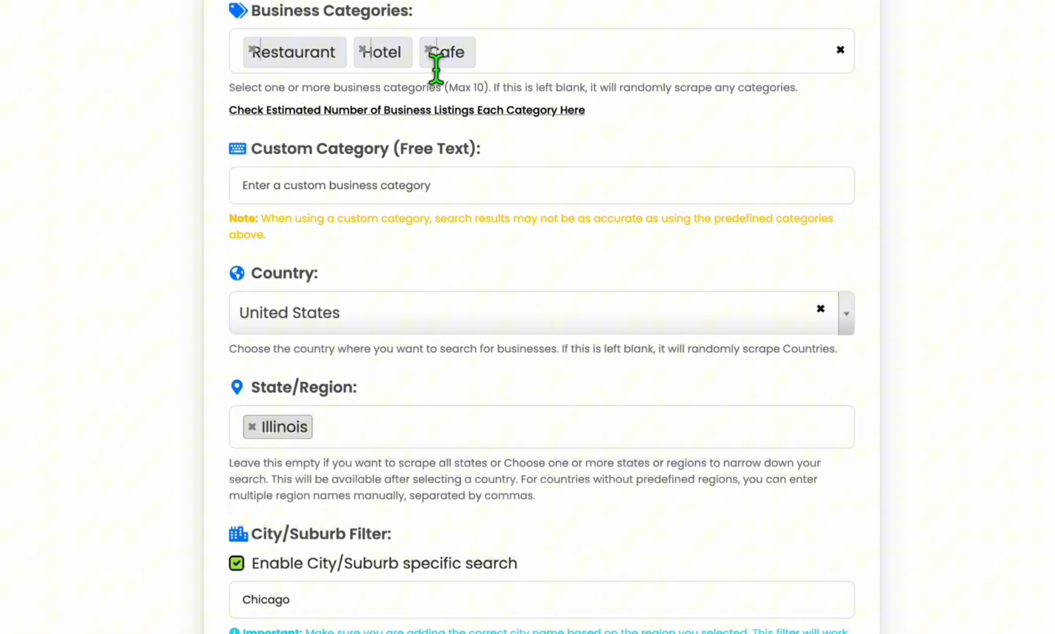
{"action": "scroll", "scroll_direction": "down", "scroll_amount": 3}
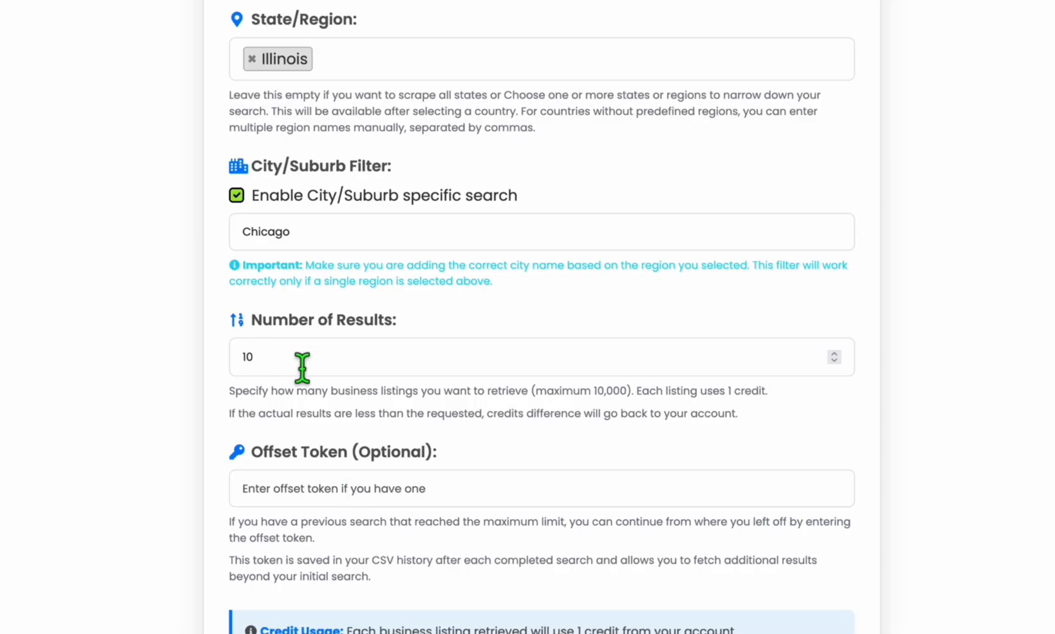
{"action": "scroll", "scroll_direction": "up", "scroll_amount": 3}
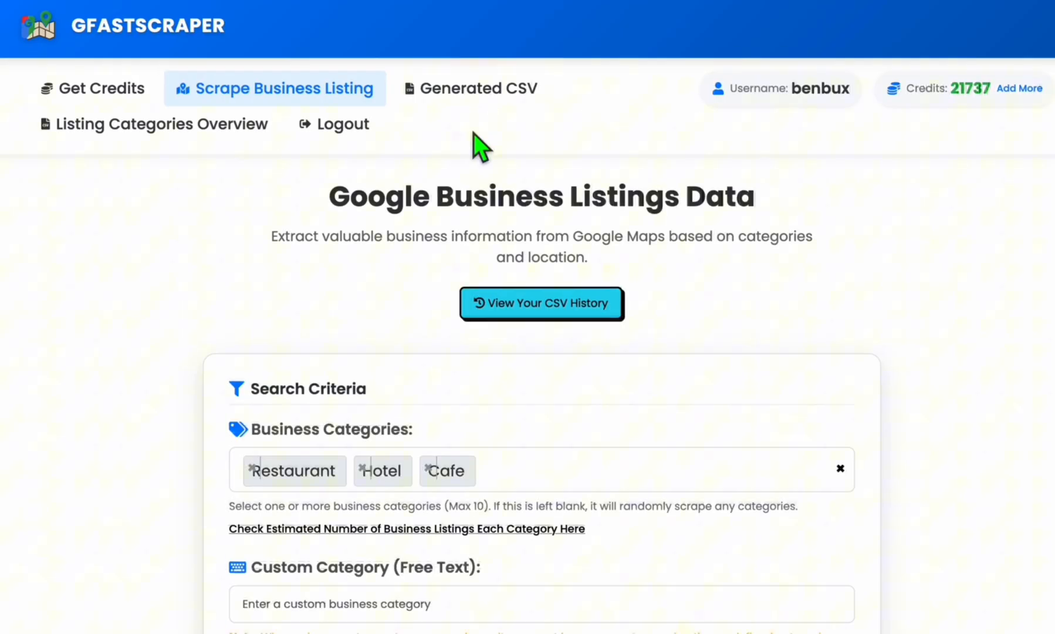
- Check GFastScraper's generated CSV history, then return to Spamzilla's domain list
{"action": "left_click", "coordinate": [540, 303]}
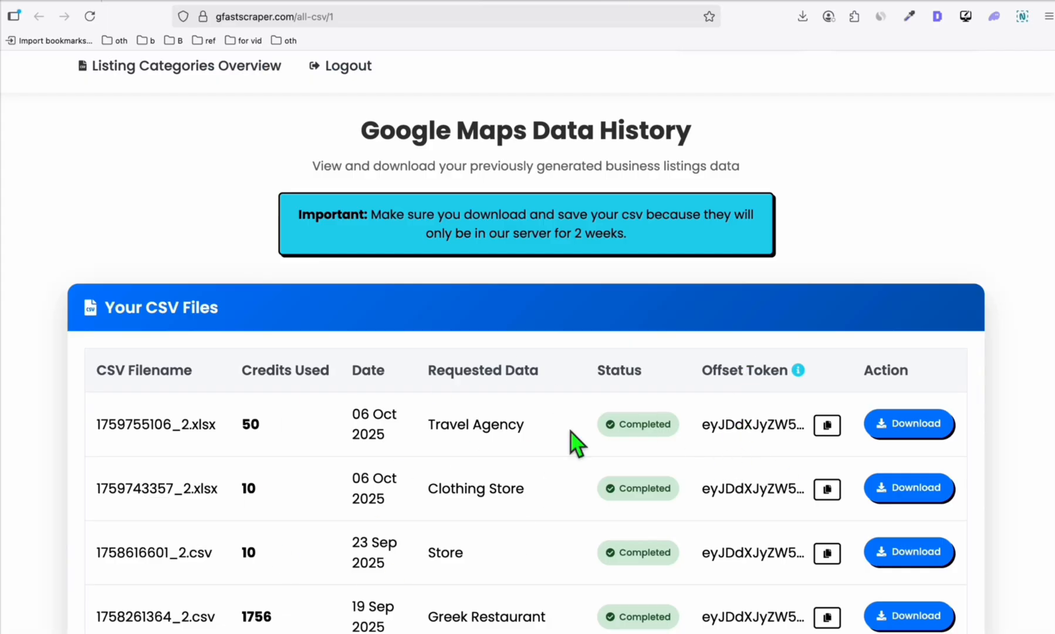
{"action": "left_click", "coordinate": [39, 16]}
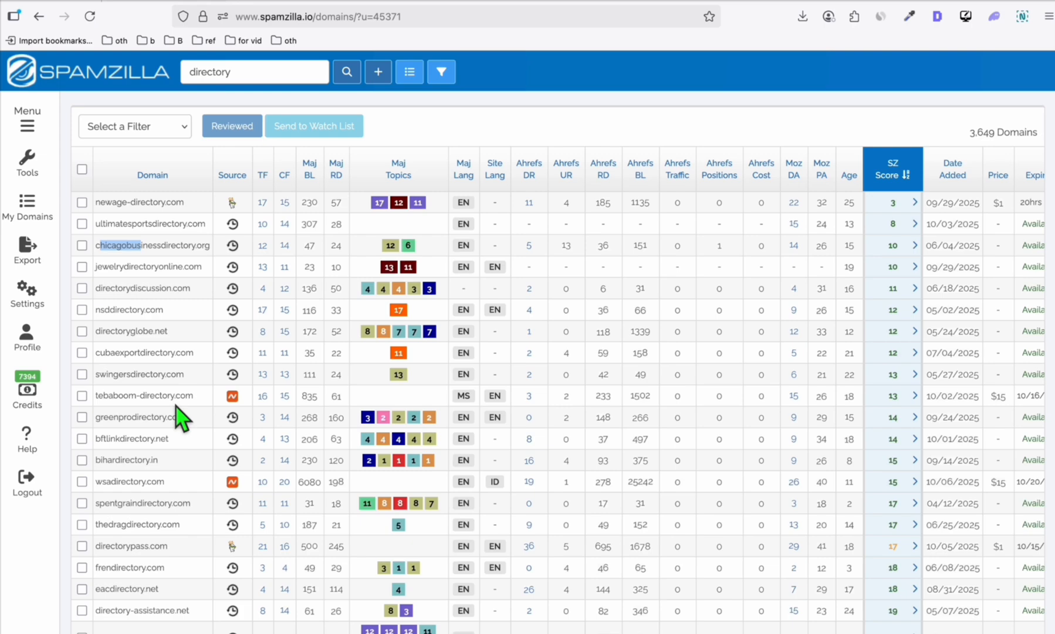
{"action": "scroll", "scroll_direction": "down", "scroll_amount": 3}
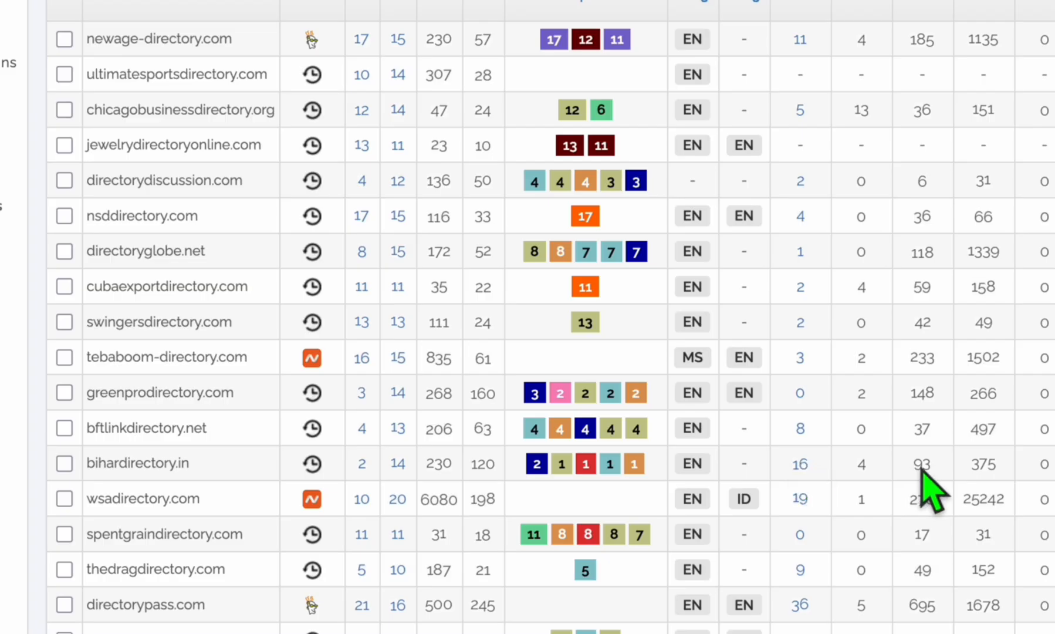
{"action": "scroll", "scroll_direction": "down", "scroll_amount": 3}
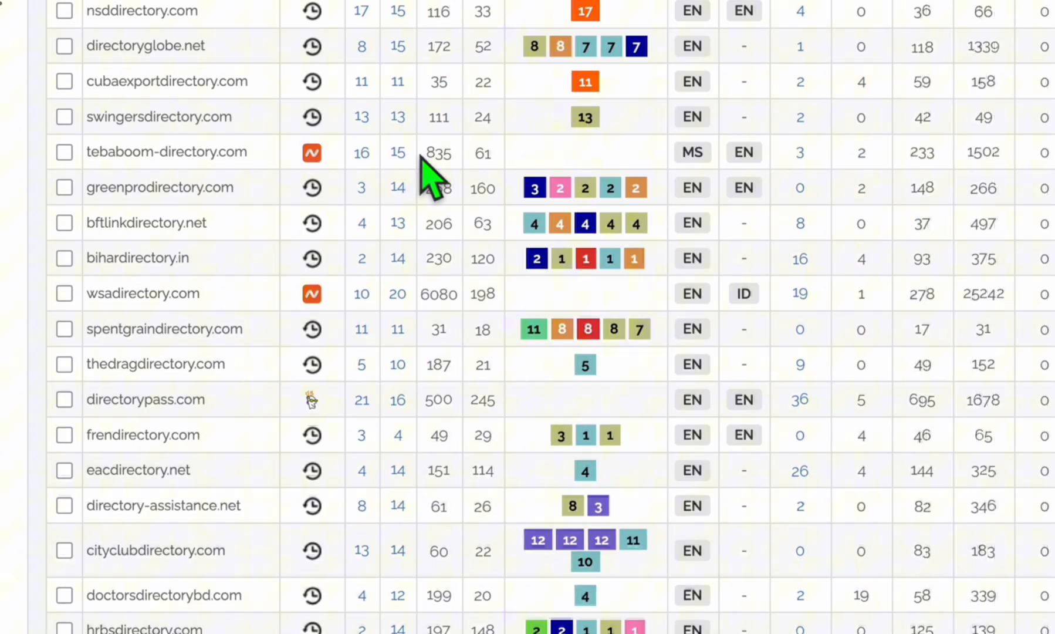
{"action": "mouse_move", "coordinate": [435, 181]}
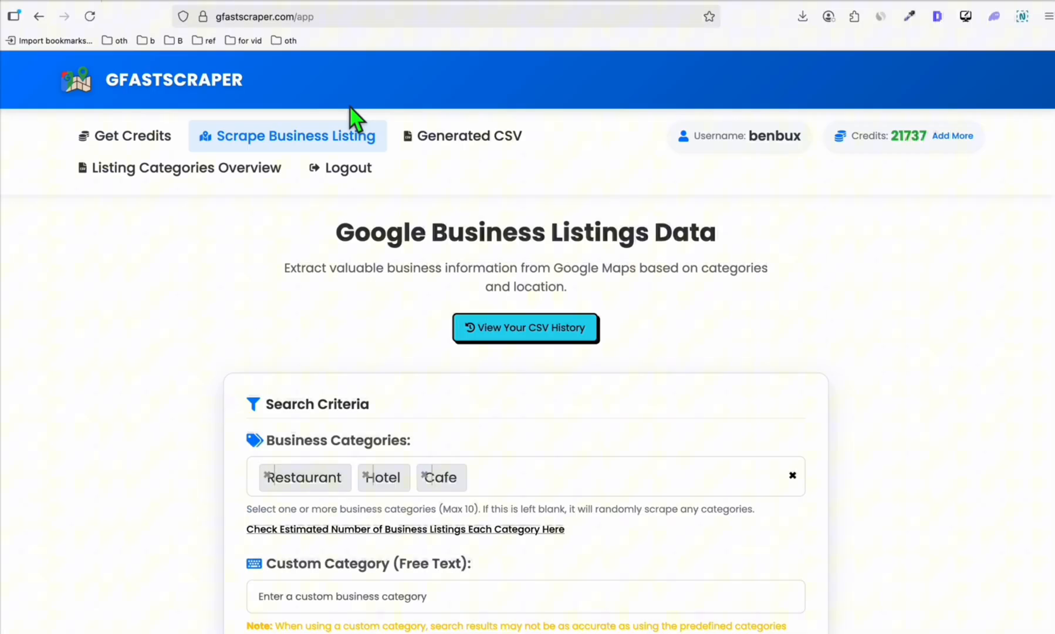
- Search the categories overview for 'doct' to see Doctor's 1,397,546 businesses
{"action": "left_click", "coordinate": [178, 167]}
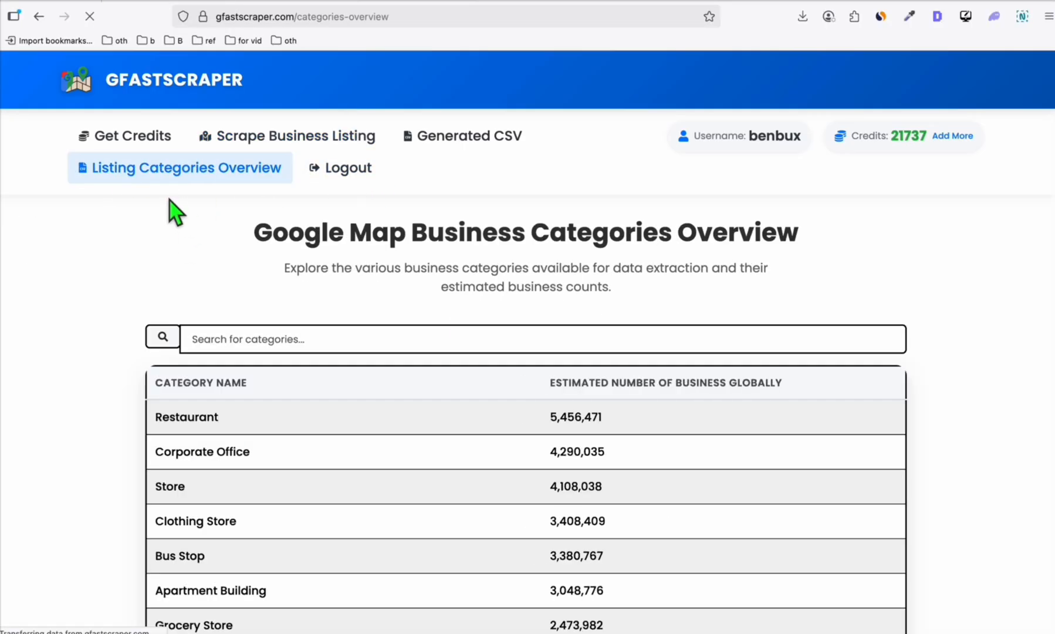
{"action": "scroll", "scroll_direction": "down", "scroll_amount": 3}
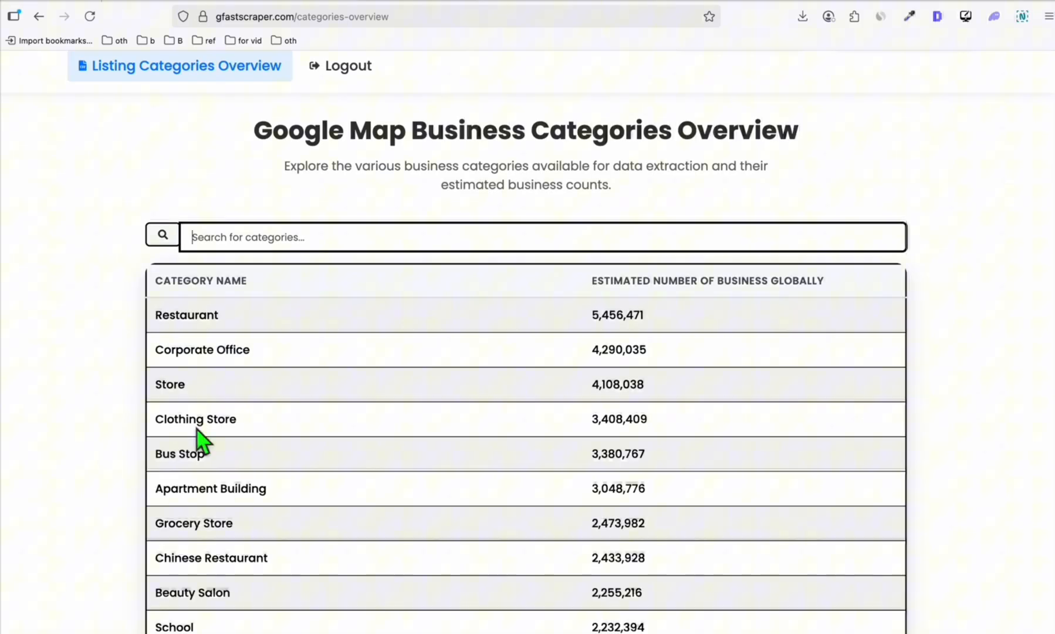
{"action": "type", "text": "doct"}
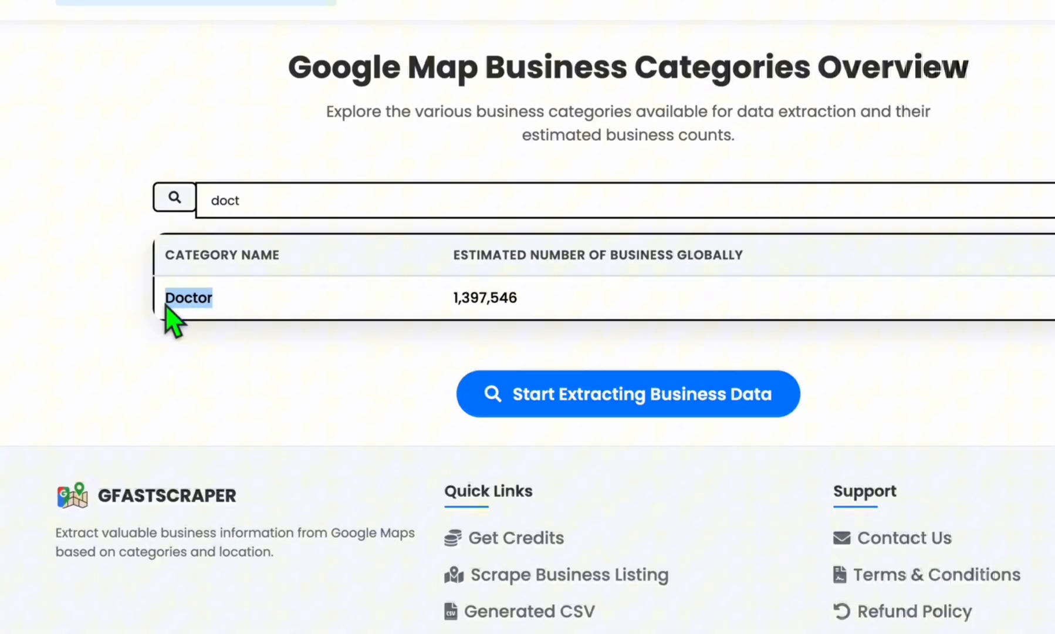
{"action": "mouse_move", "coordinate": [463, 389]}
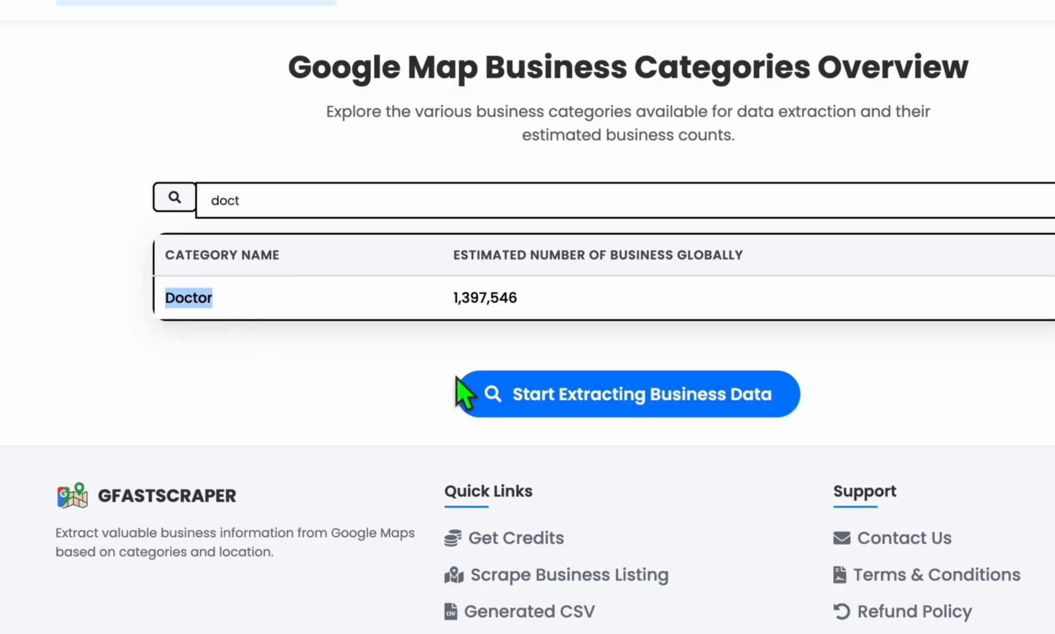
{"action": "scroll", "scroll_direction": "up", "scroll_amount": 3}
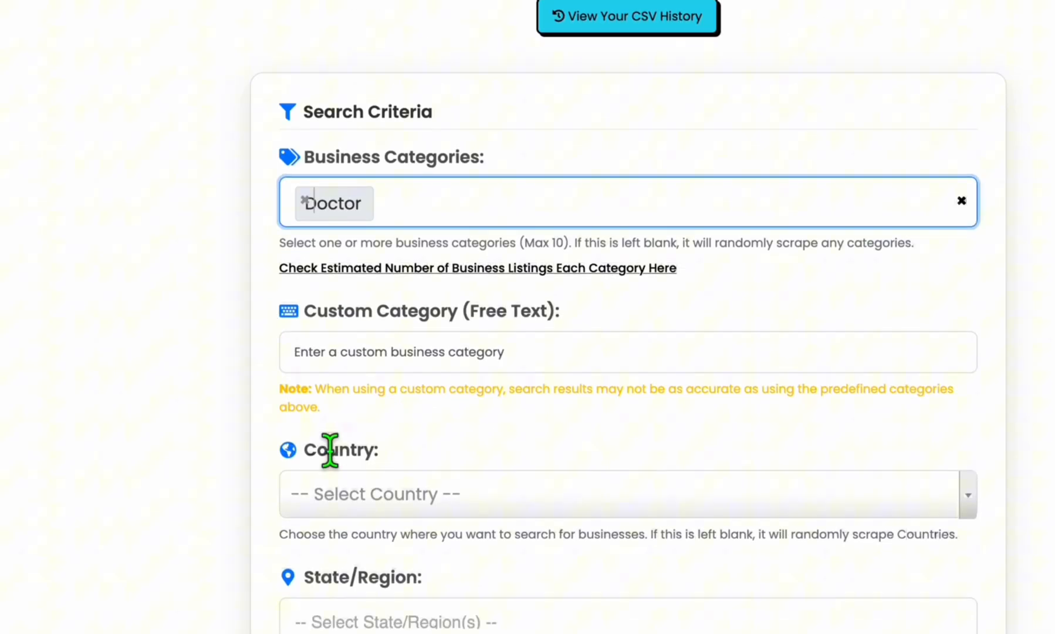
- Choose United States as the Doctor scrape's country and review Number of Results
{"action": "left_click", "coordinate": [619, 493]}
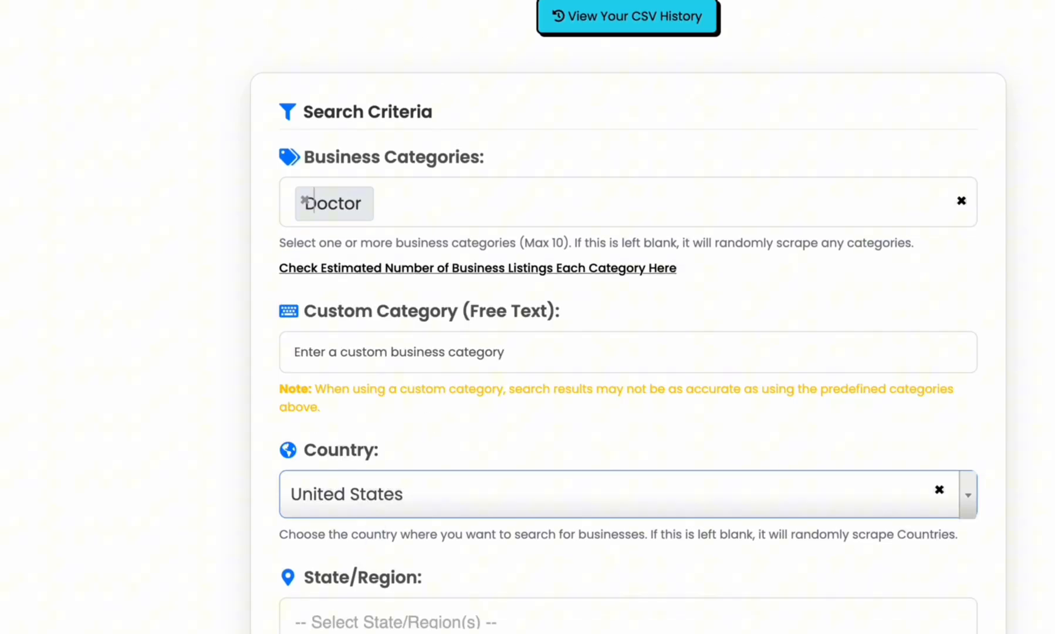
{"action": "scroll", "scroll_direction": "down", "scroll_amount": 3}
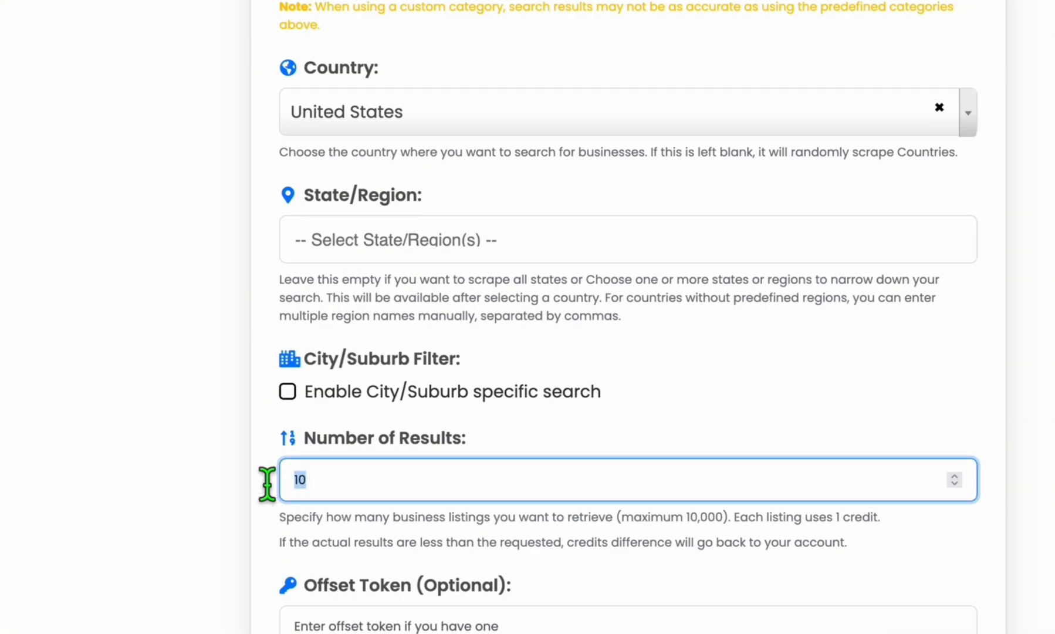
{"action": "scroll", "scroll_direction": "down", "scroll_amount": 3}
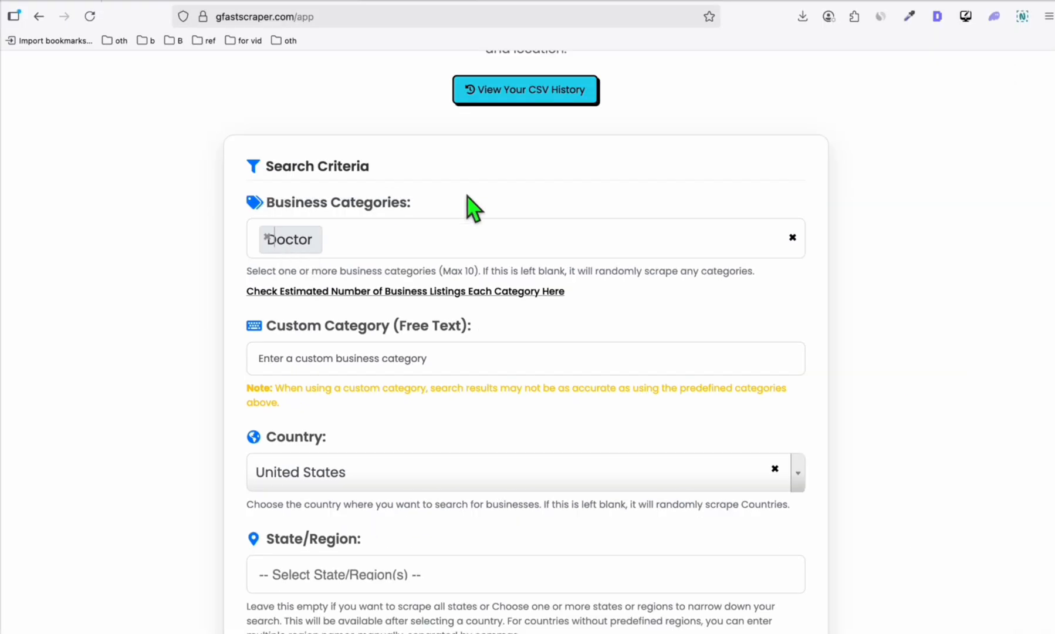
{"action": "mouse_move", "coordinate": [595, 279]}
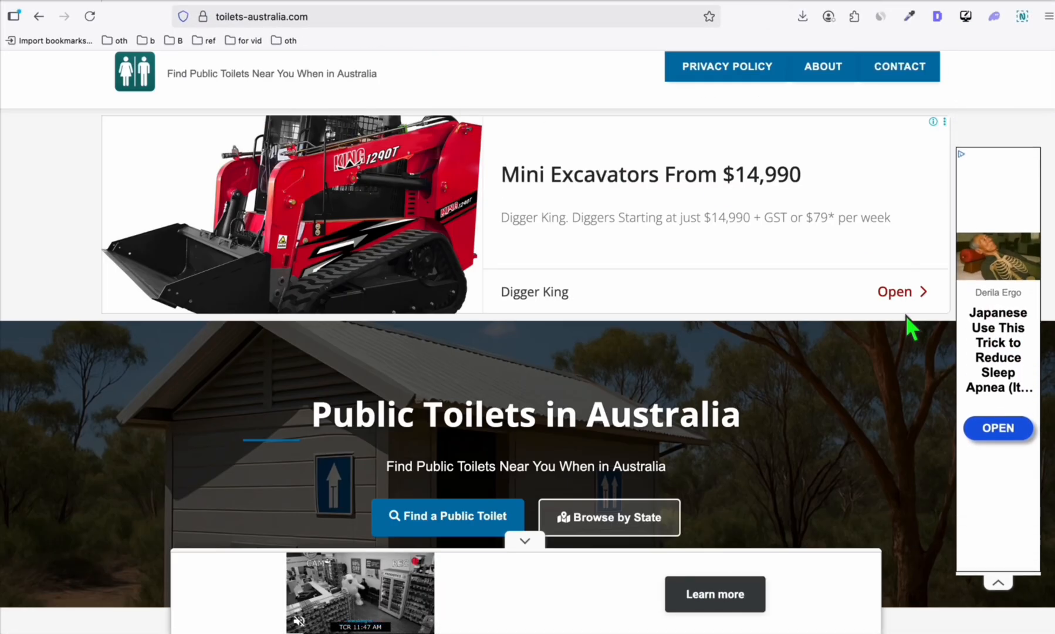
- Browse Toilets Australia's state listings, enter 'pub', and close the full-page ad
{"action": "scroll", "scroll_direction": "down", "scroll_amount": 3}
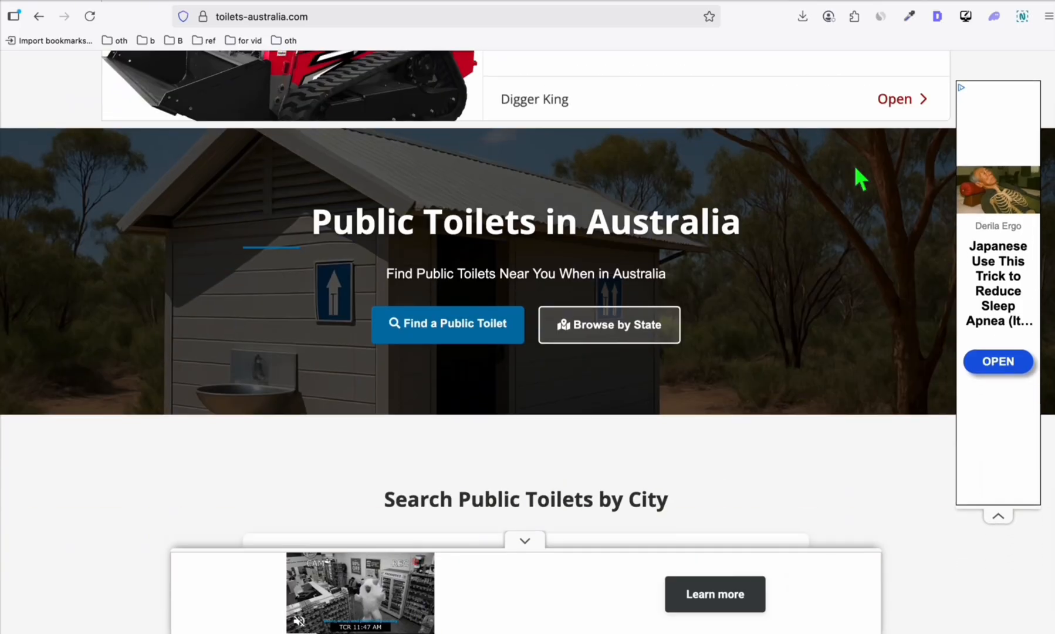
{"action": "left_click", "coordinate": [607, 325]}
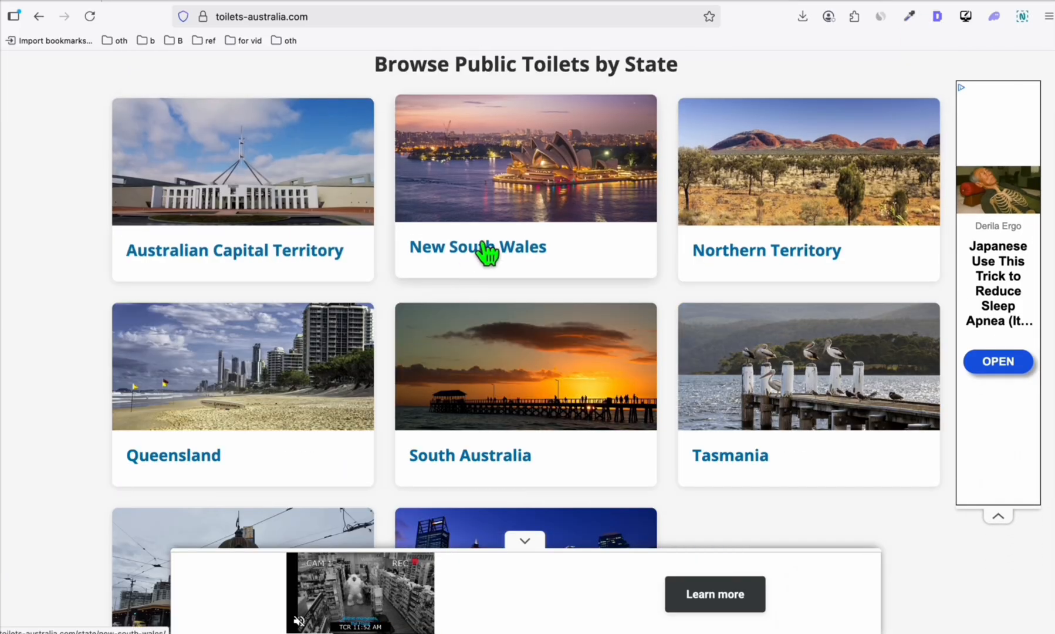
{"action": "scroll", "scroll_direction": "down", "scroll_amount": 3}
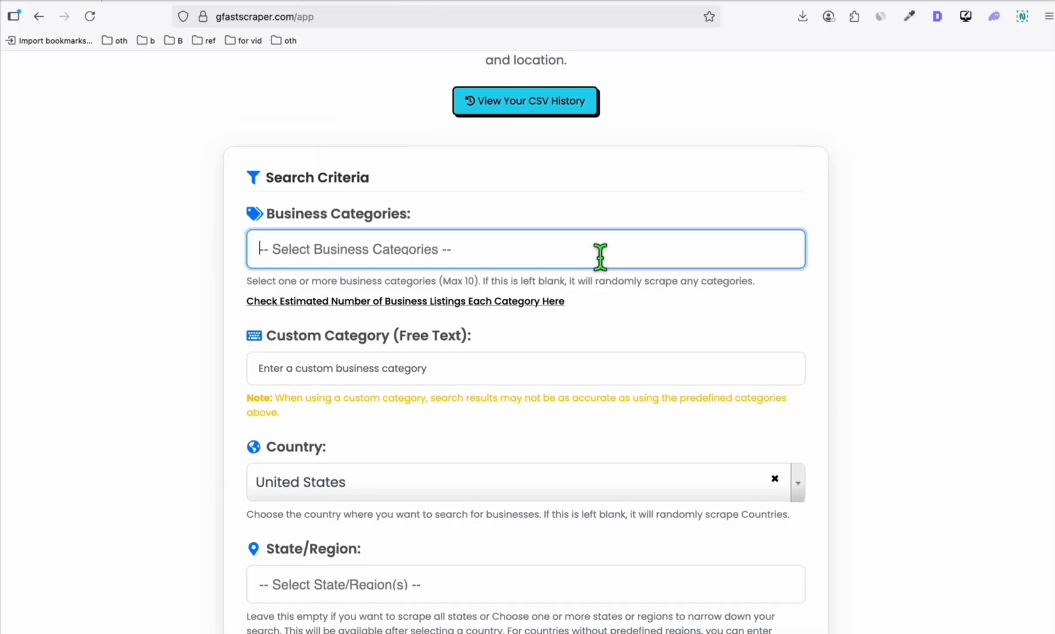
{"action": "type", "text": "pub"}
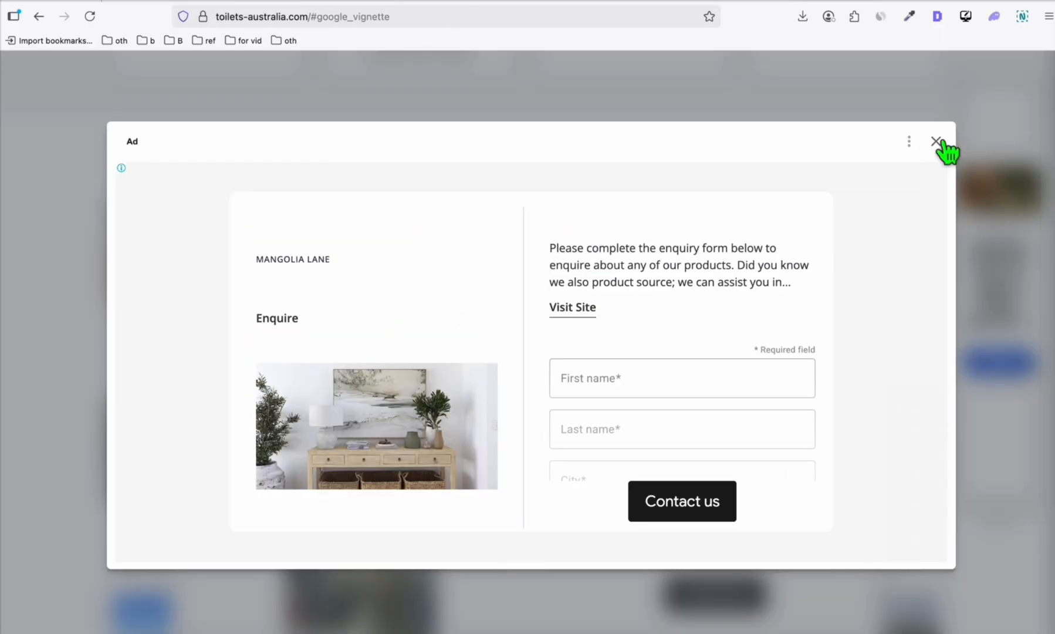
{"action": "left_click", "coordinate": [936, 141]}
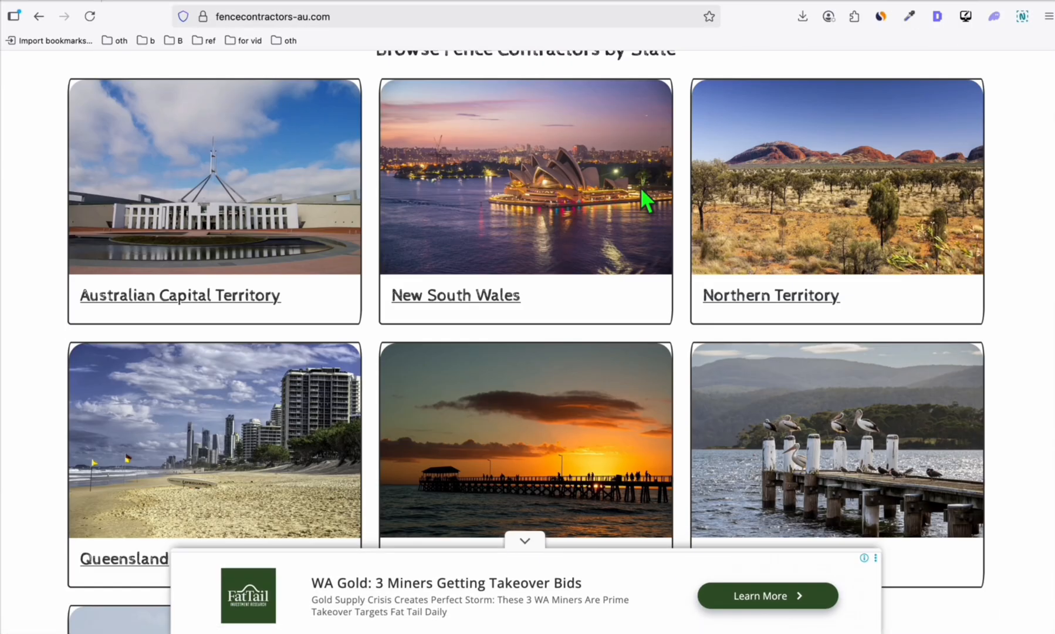
- Review popular fence contractors and swap Public Bathroom for Fence Contractor in GFastScraper
{"action": "scroll", "scroll_direction": "down", "scroll_amount": 3}
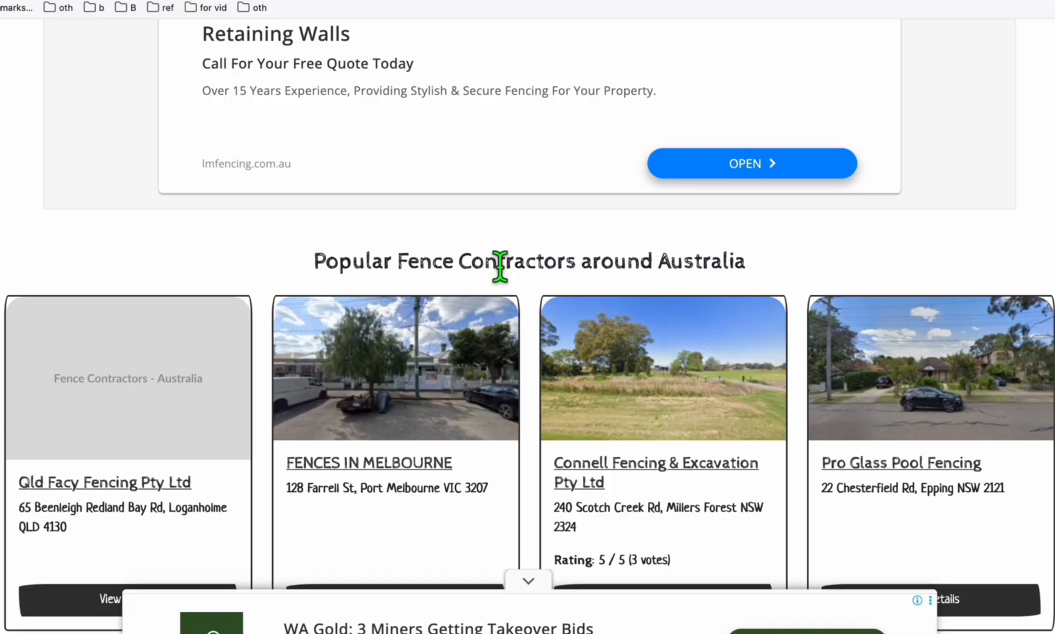
{"action": "mouse_move", "coordinate": [460, 290]}
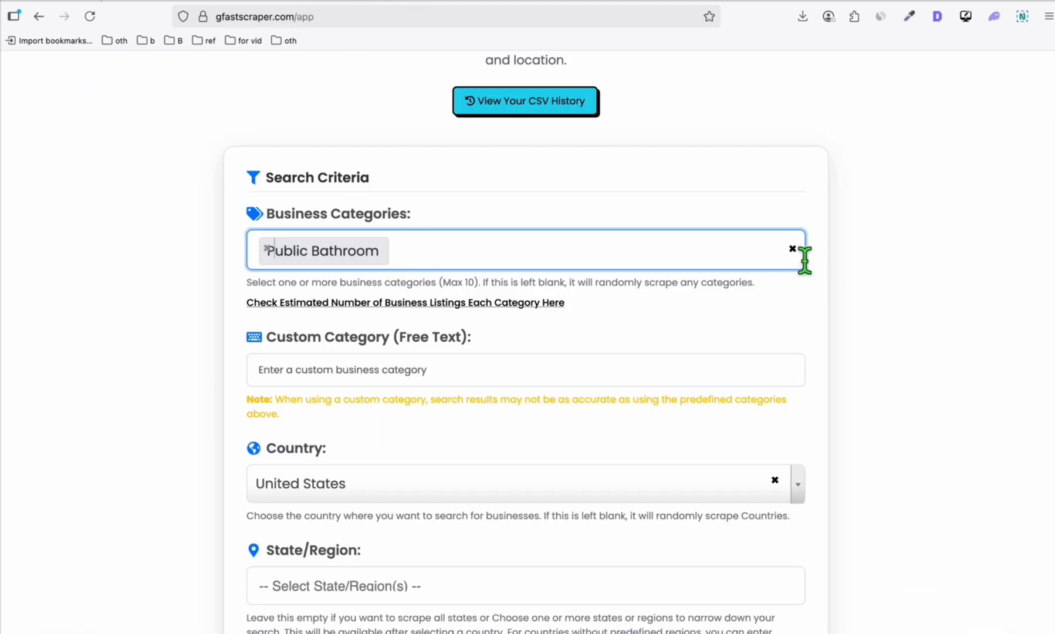
{"action": "left_click", "coordinate": [793, 249]}
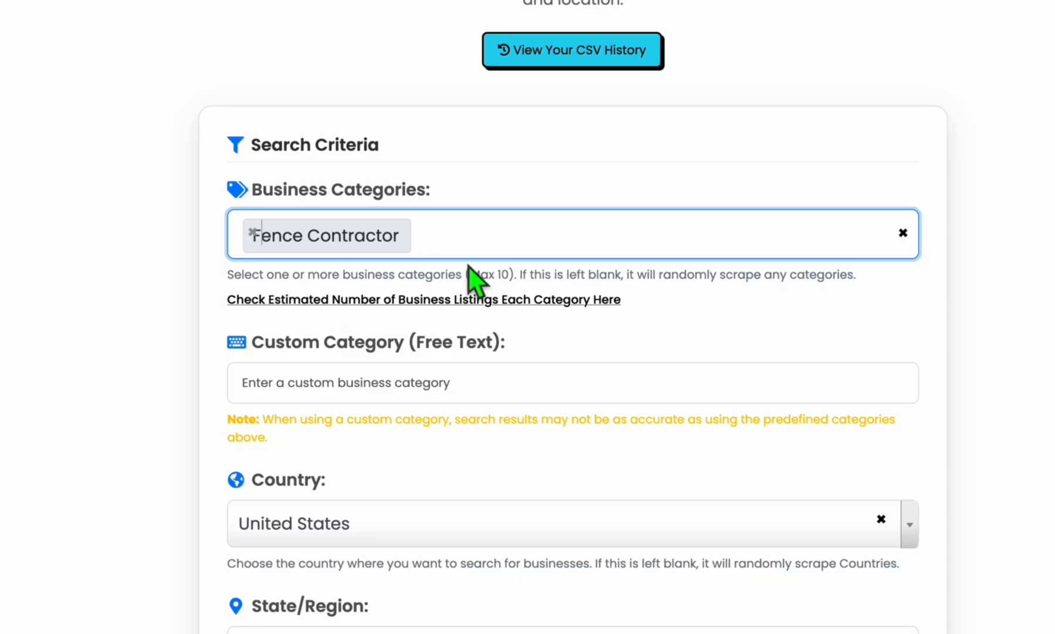
{"action": "type", "text": "fen"}
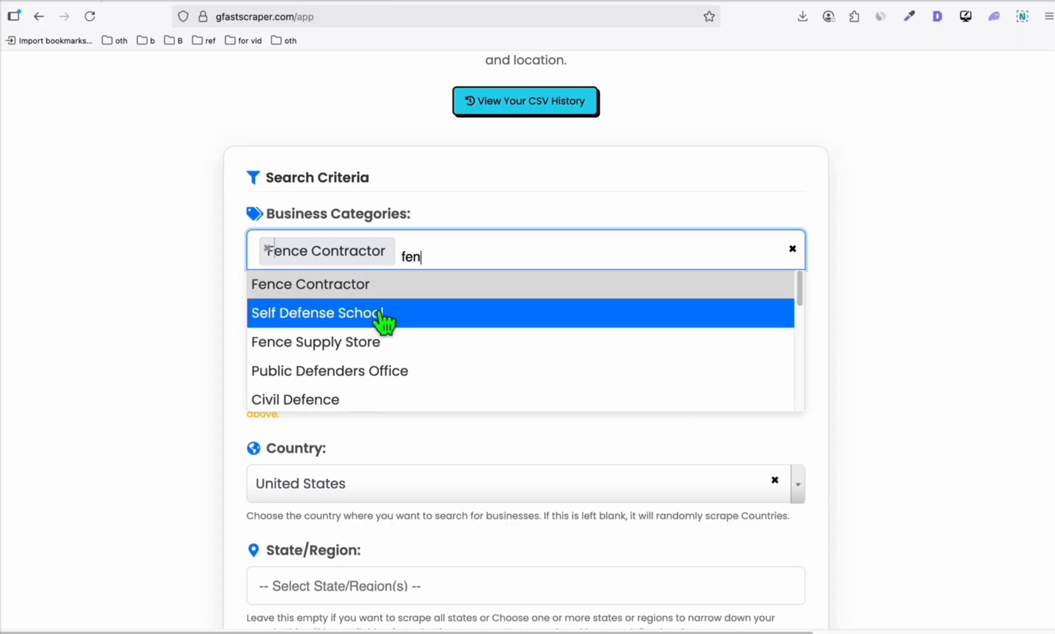
{"action": "left_click", "coordinate": [124, 332]}
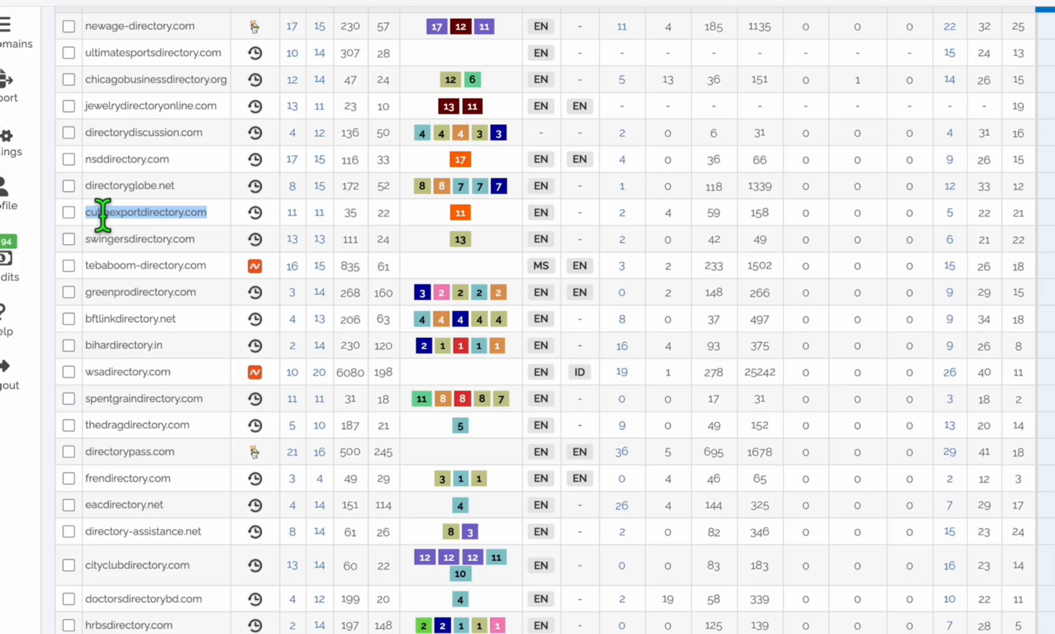
- Scroll Spamzilla's directory domain table, enter 'gree', and browse the second results page
{"action": "scroll", "scroll_direction": "down", "scroll_amount": 3}
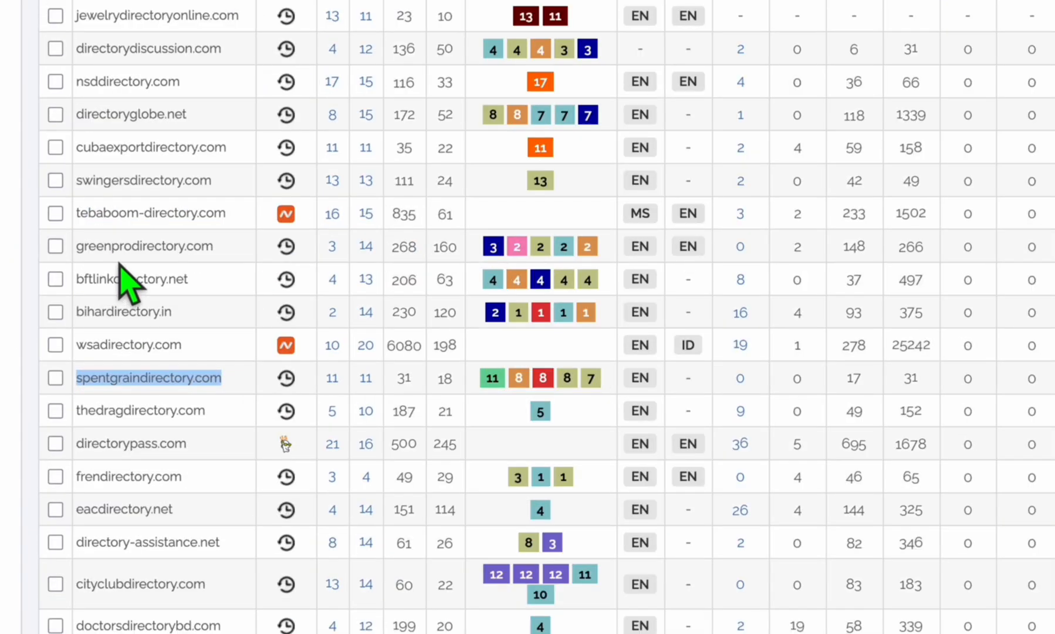
{"action": "scroll", "scroll_direction": "down", "scroll_amount": 3}
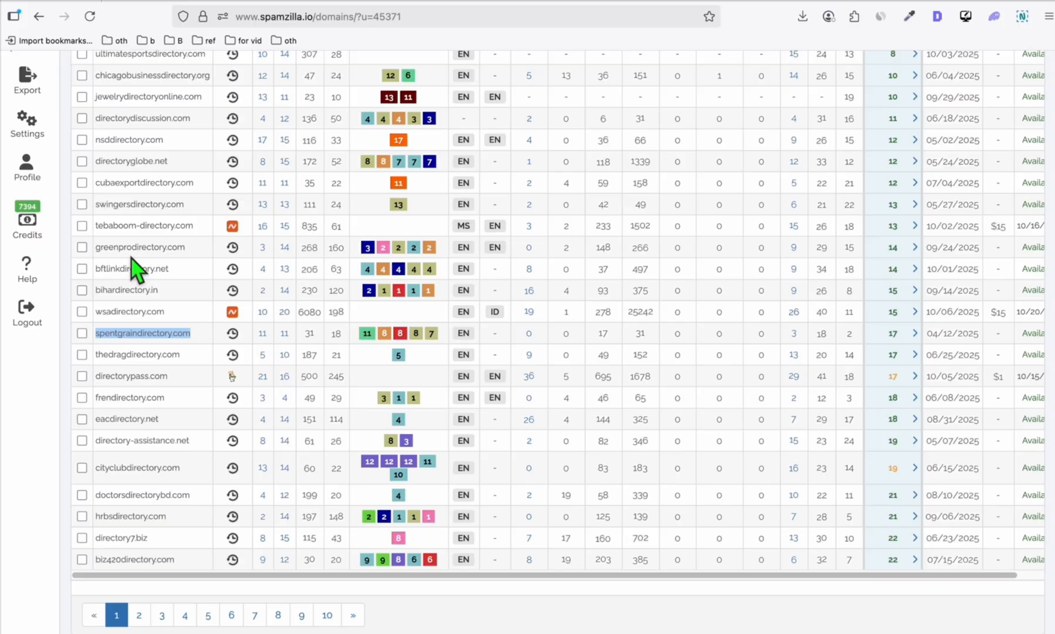
{"action": "mouse_move", "coordinate": [673, 4]}
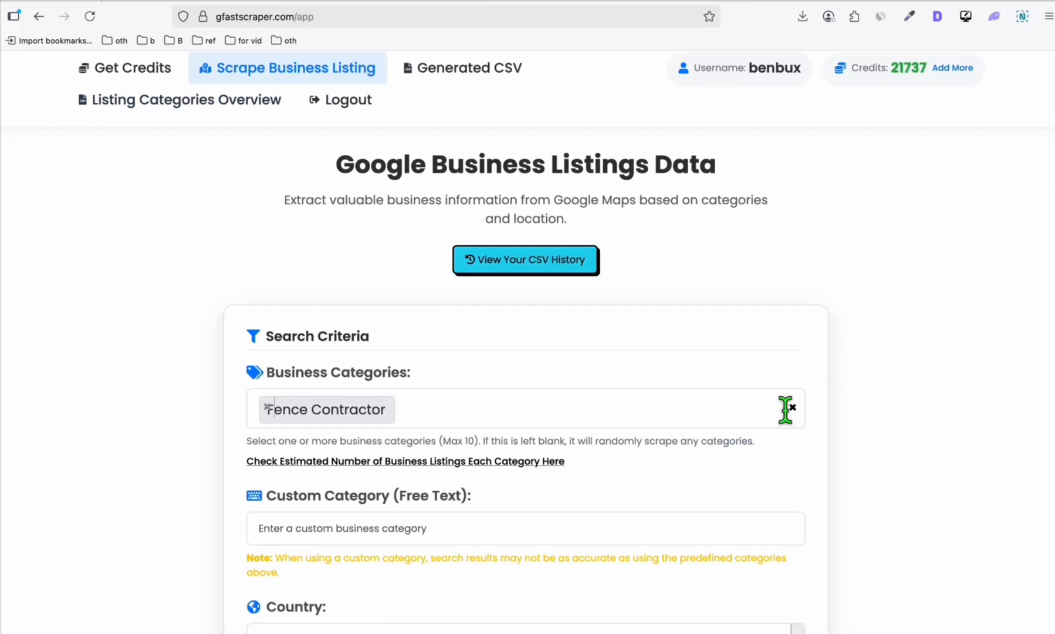
{"action": "type", "text": "gree"}
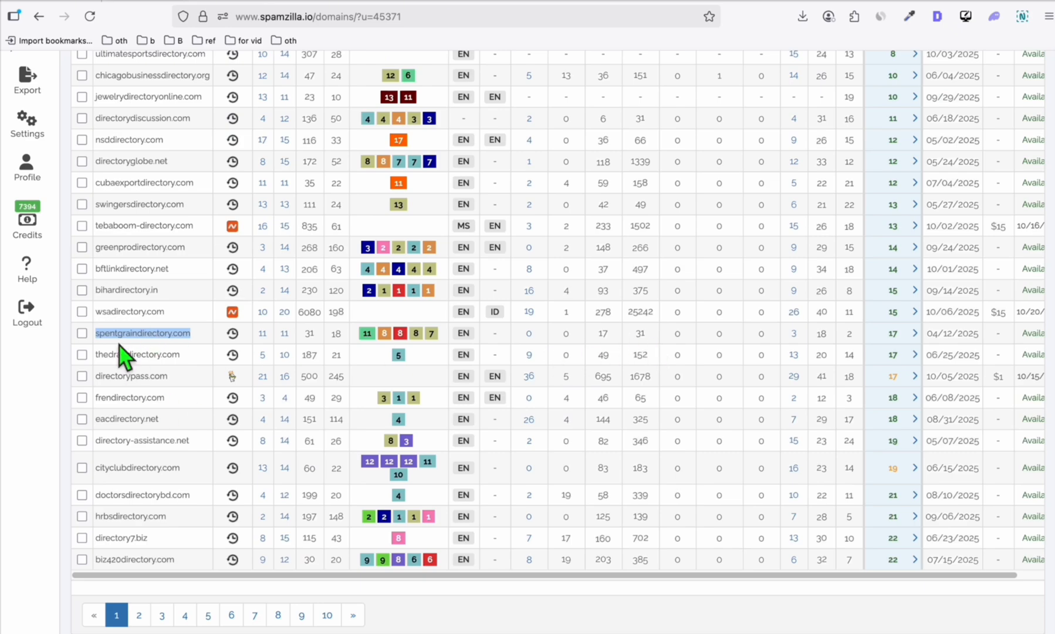
{"action": "left_click", "coordinate": [139, 501]}
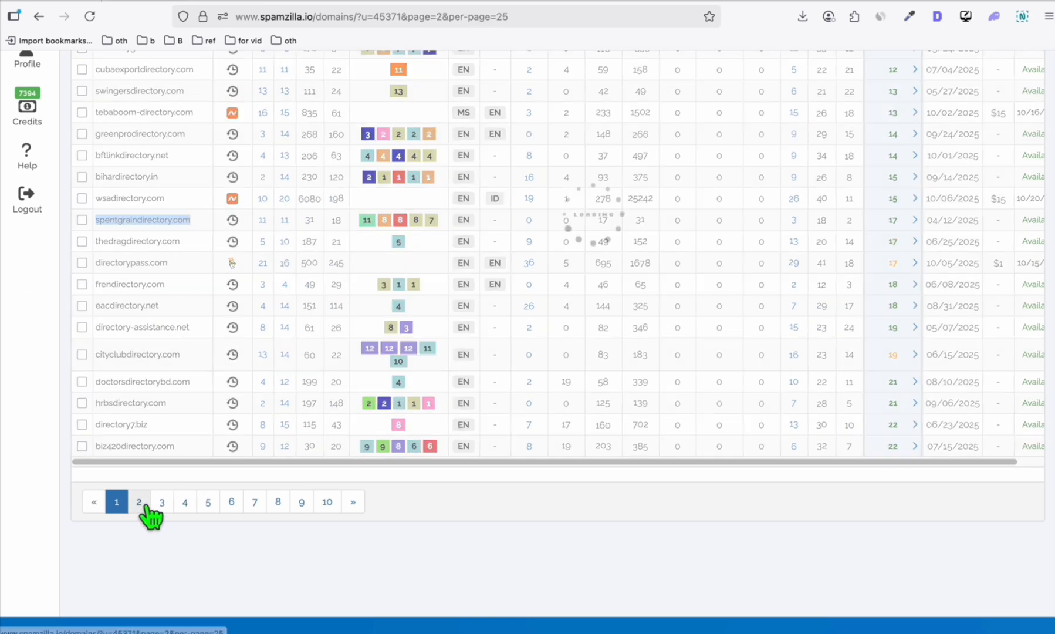
{"action": "left_click", "coordinate": [138, 501]}
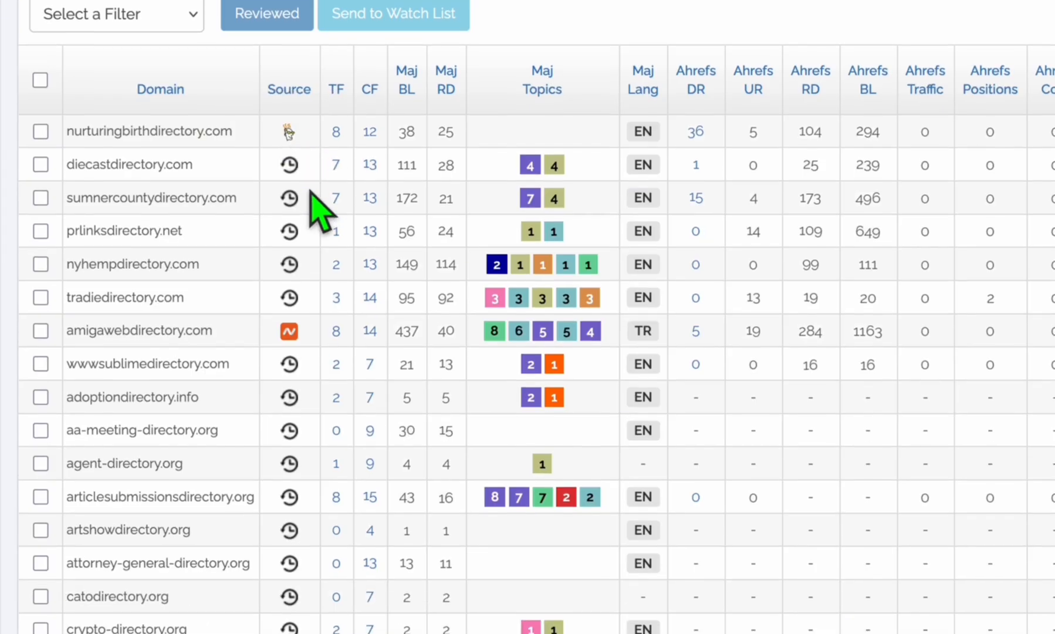
{"action": "scroll", "scroll_direction": "down", "scroll_amount": 3}
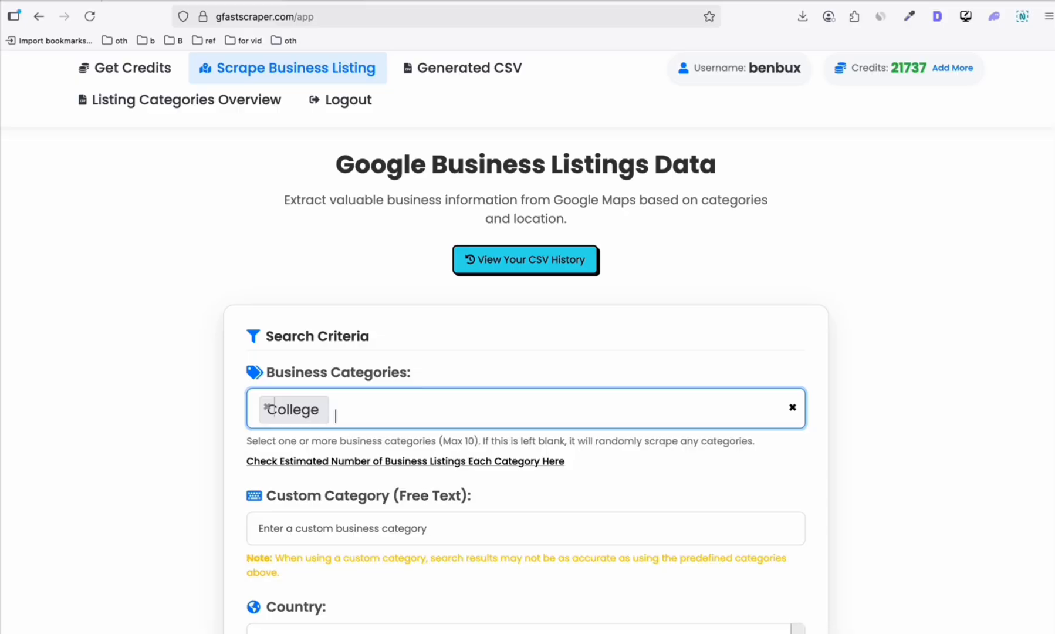
- Add University next to College in GFastScraper's business categories
{"action": "type", "text": "University"}
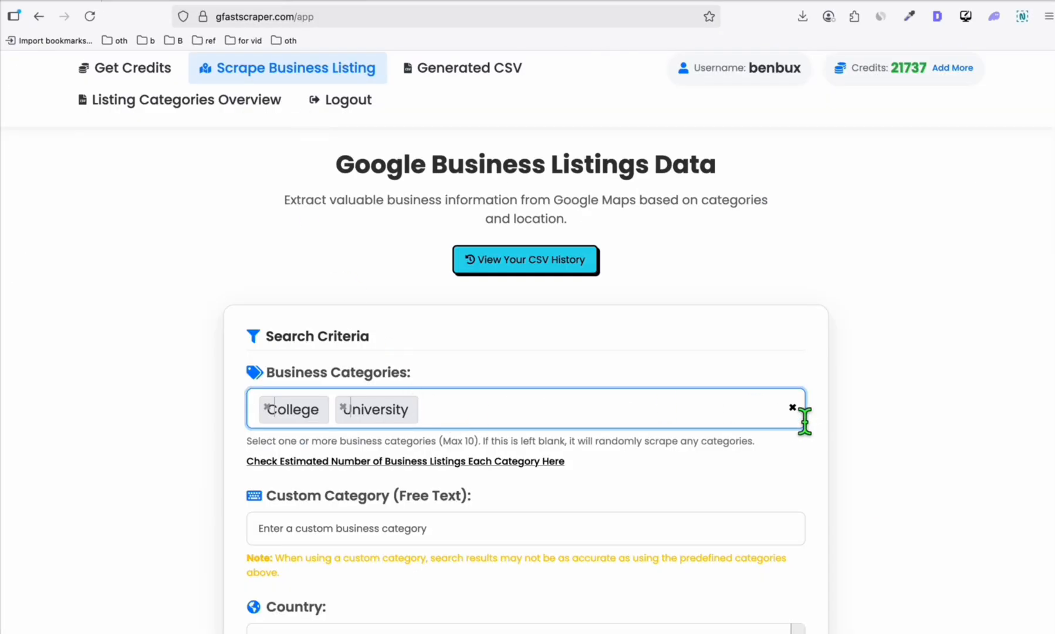
{"action": "type", "text": "sn"}
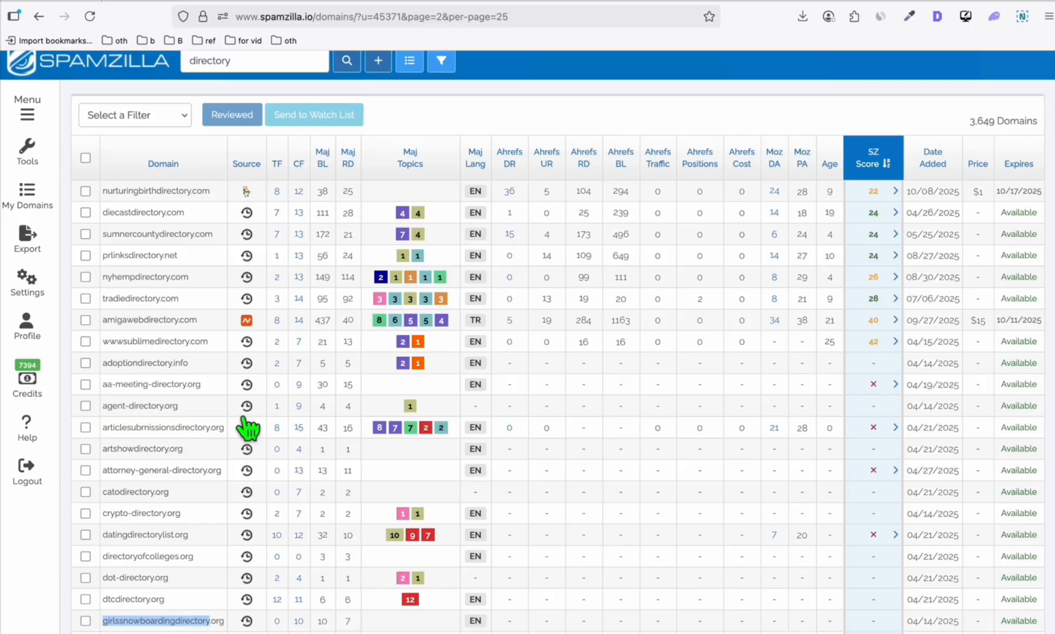
{"action": "mouse_move", "coordinate": [514, 242]}
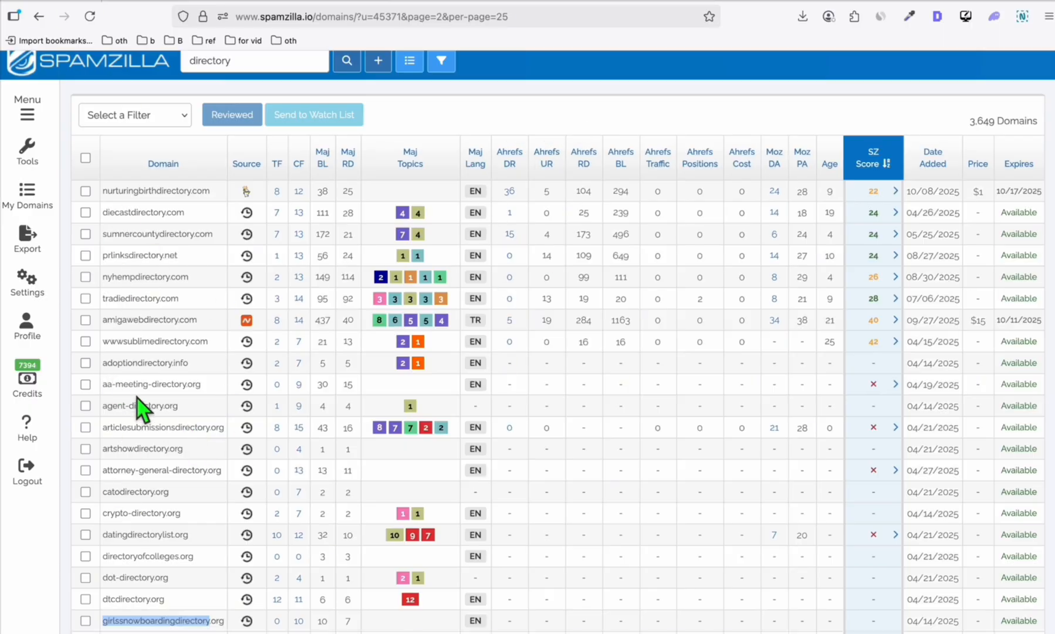
{"action": "mouse_move", "coordinate": [241, 263]}
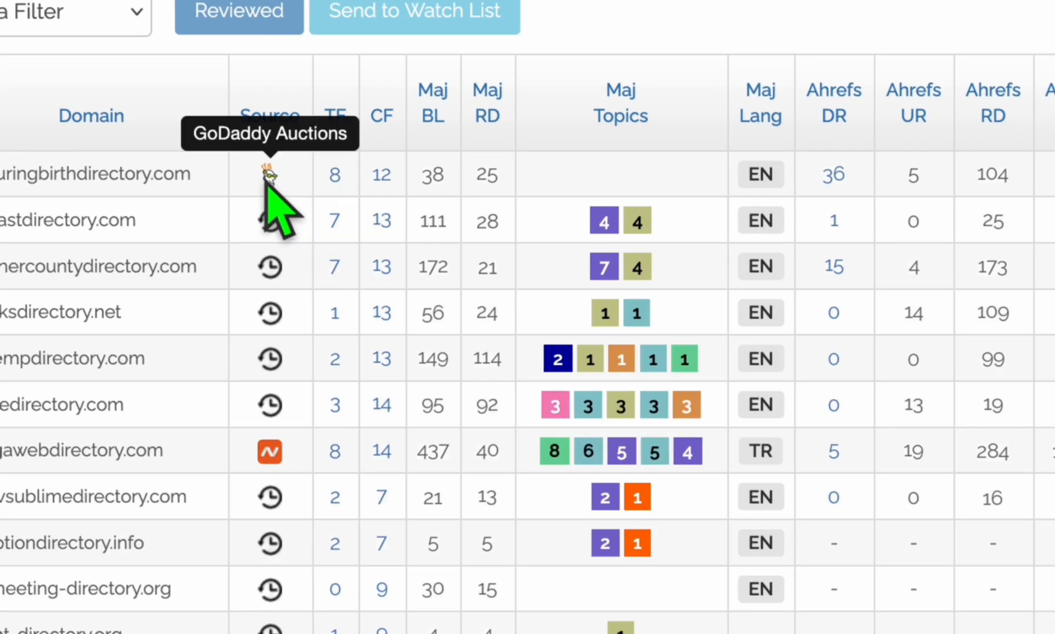
{"action": "mouse_move", "coordinate": [270, 450]}
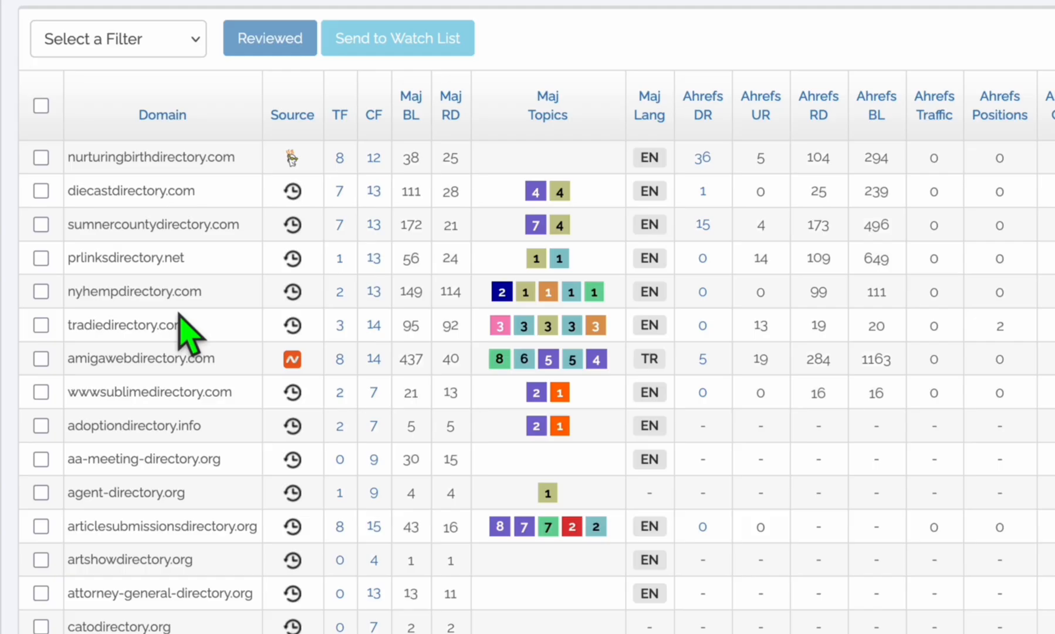
{"action": "mouse_move", "coordinate": [291, 325]}
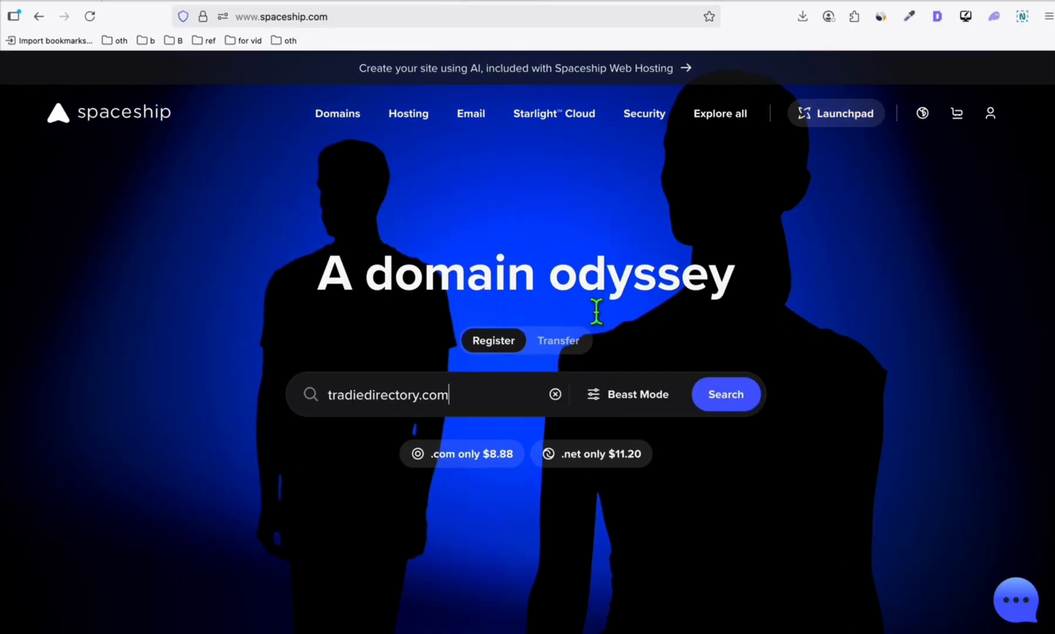
- Check tradiedirectory.com availability, then review the nurturingbirthdirectory.com GoDaddy auction listing ($1 bid)
{"action": "left_click", "coordinate": [725, 395]}
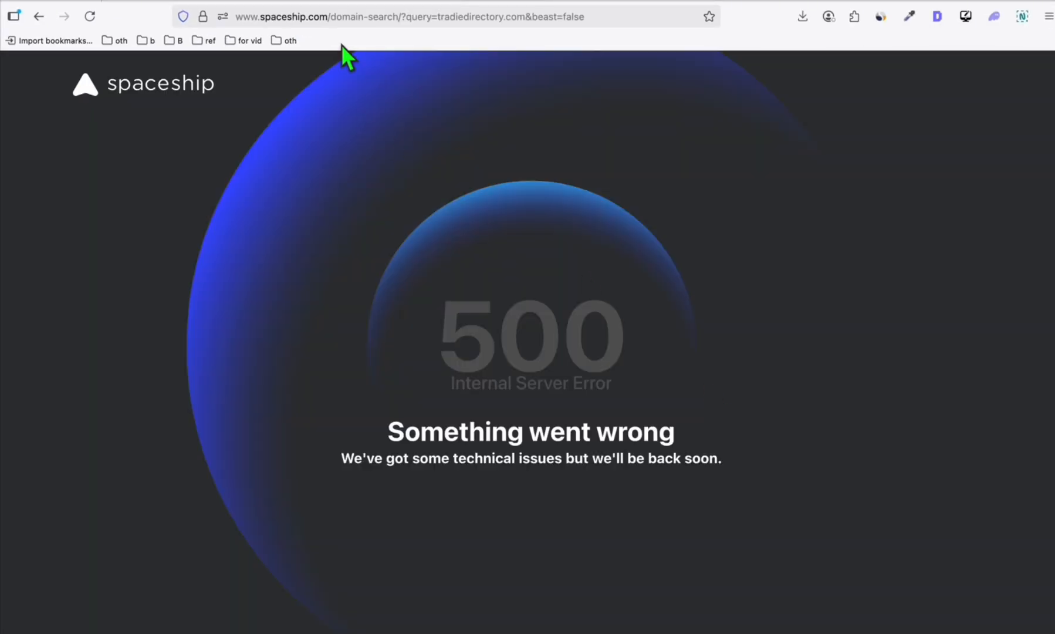
{"action": "left_click", "coordinate": [90, 17]}
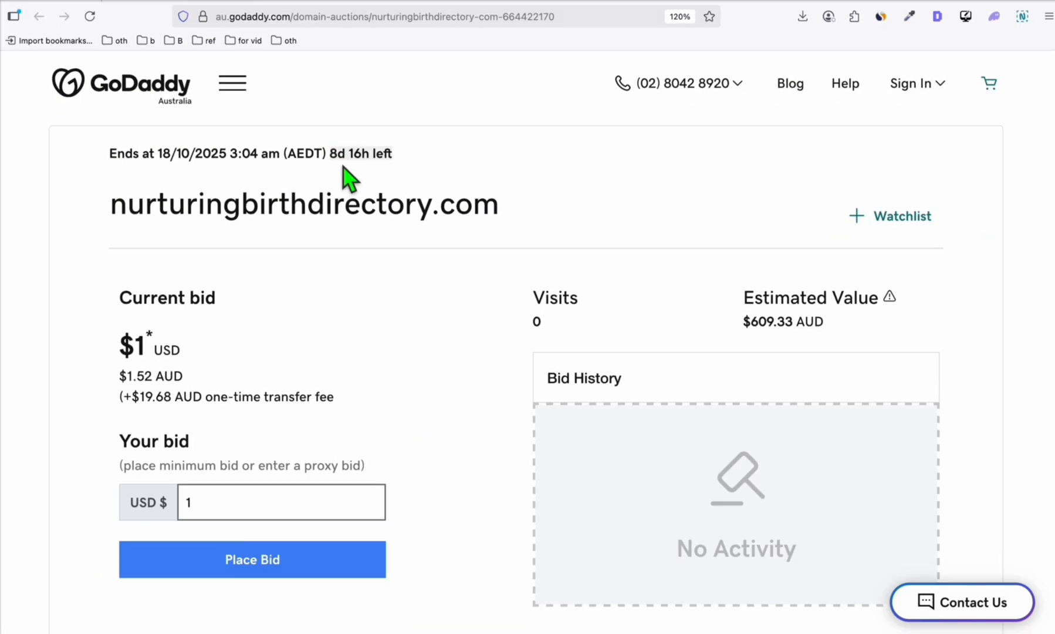
{"action": "scroll", "scroll_direction": "down", "scroll_amount": 3}
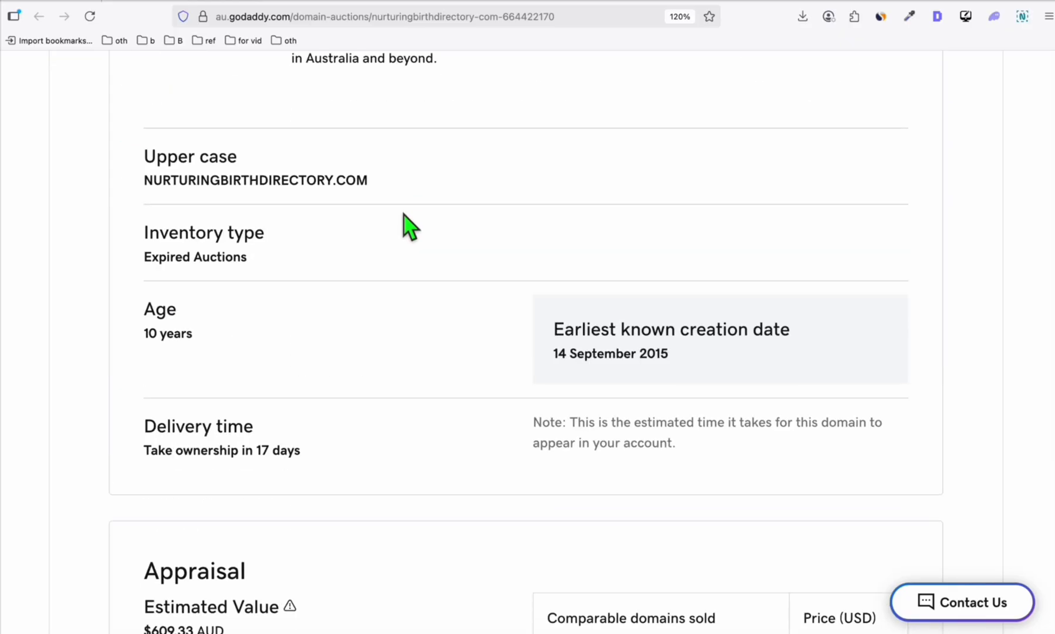
{"action": "scroll", "scroll_direction": "down", "scroll_amount": 3}
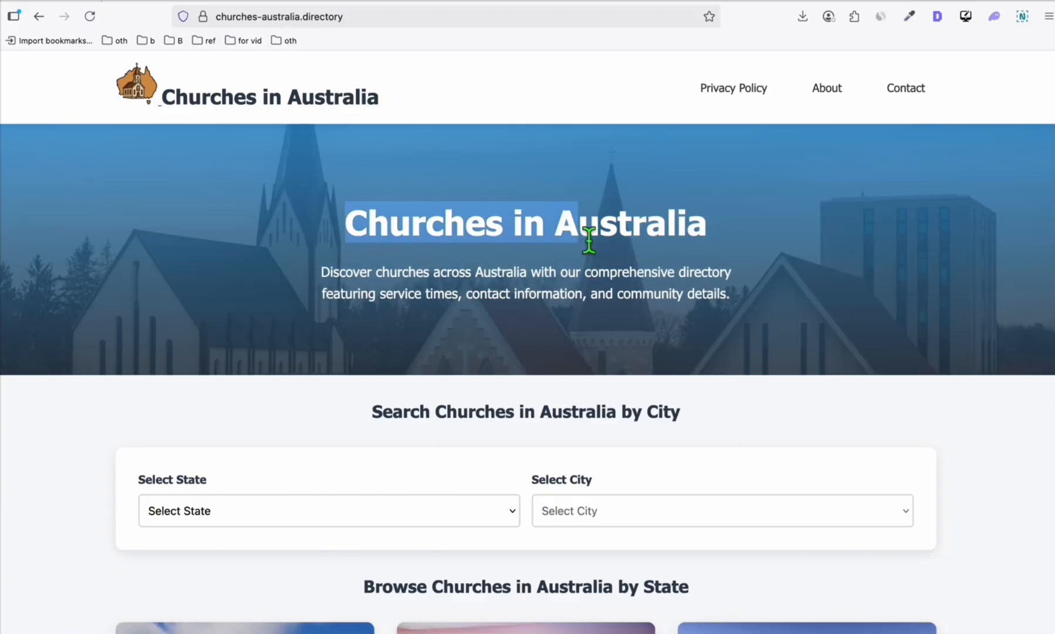
- Browse the Churches in Australia listings and set GFastScraper's business category to Catholic Church
{"action": "scroll", "scroll_direction": "down", "scroll_amount": 3}
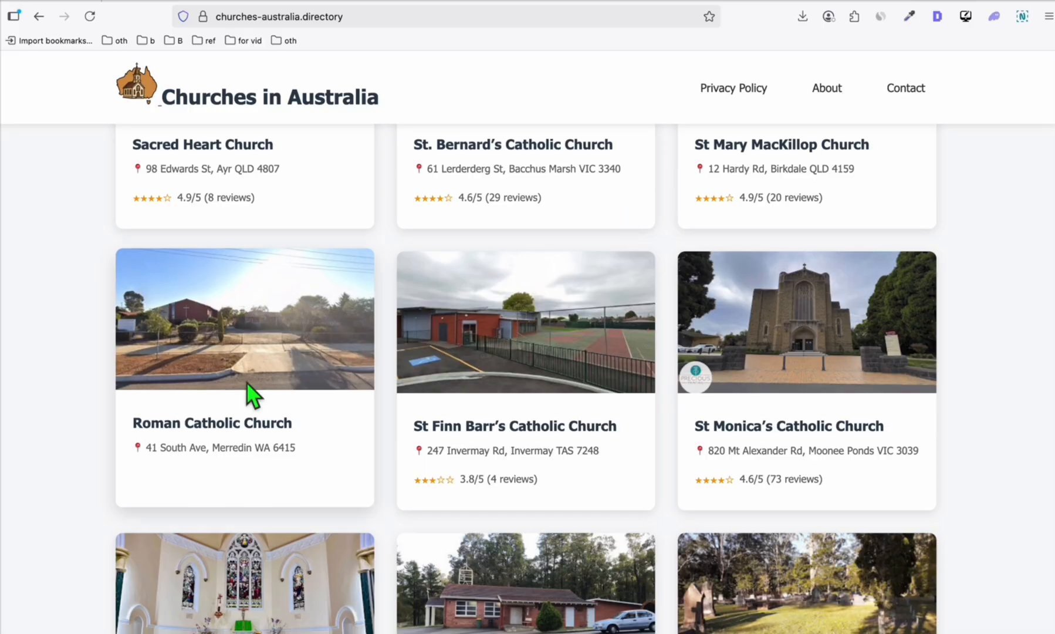
{"action": "scroll", "scroll_direction": "down", "scroll_amount": 3}
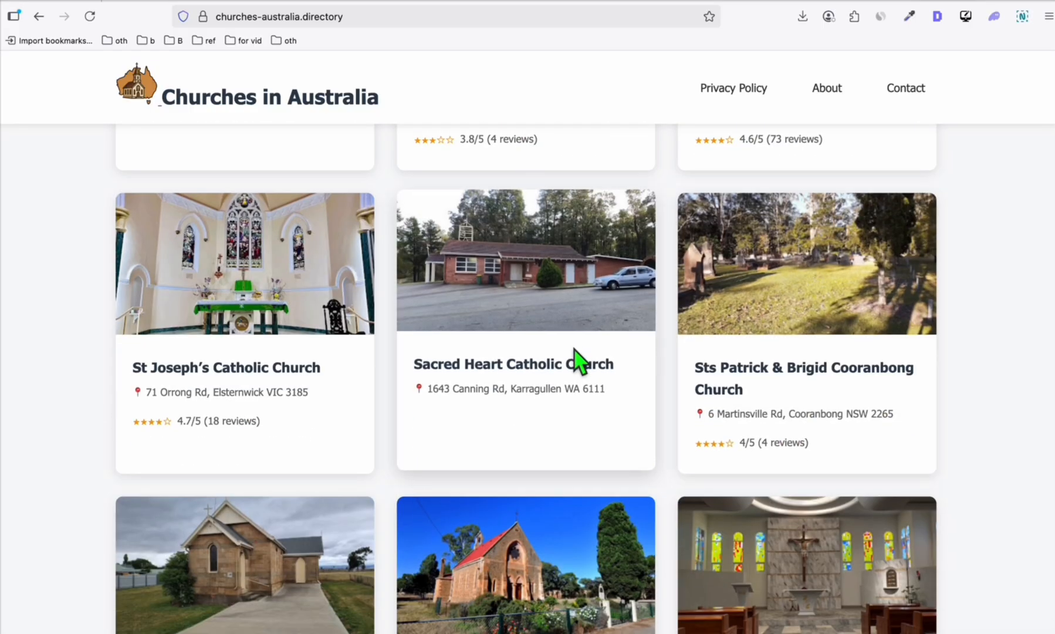
{"action": "scroll", "scroll_direction": "down", "scroll_amount": 3}
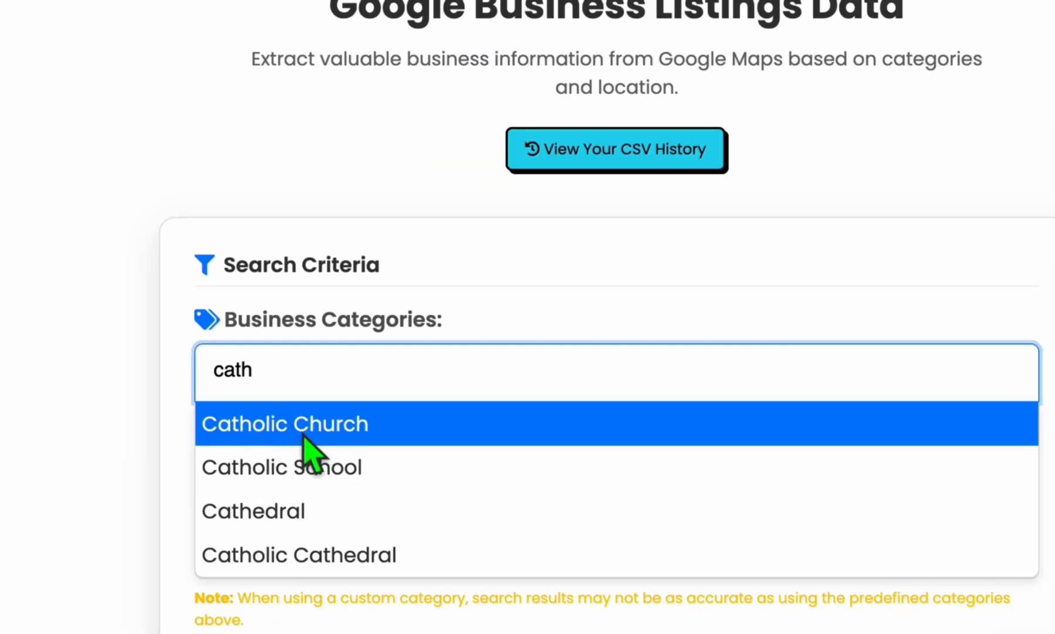
{"action": "left_click", "coordinate": [285, 423]}
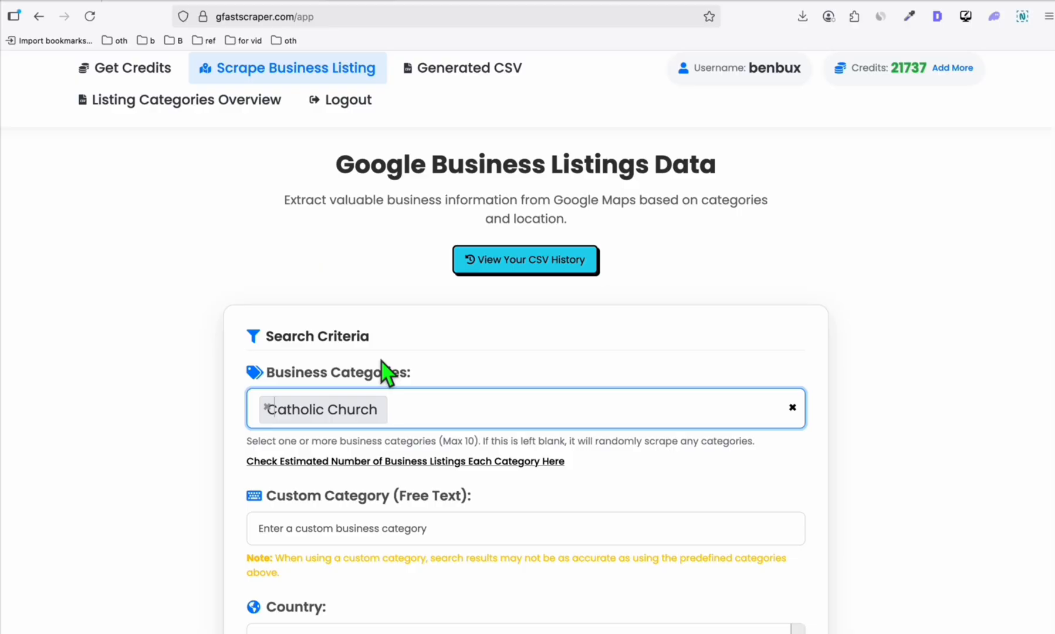
{"action": "left_click", "coordinate": [471, 409]}
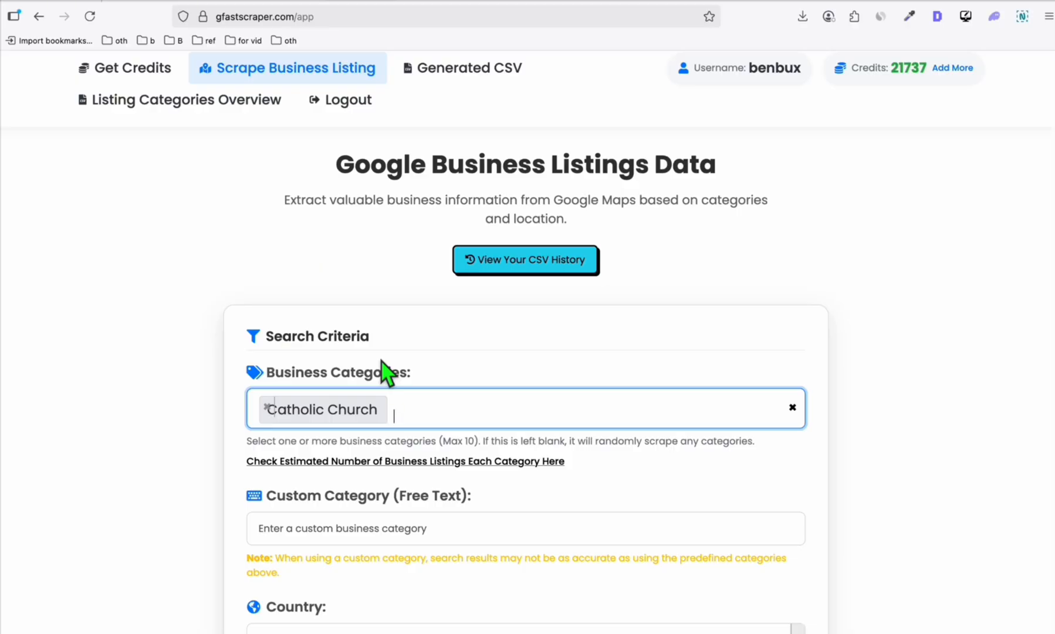
{"action": "mouse_move", "coordinate": [355, 304]}
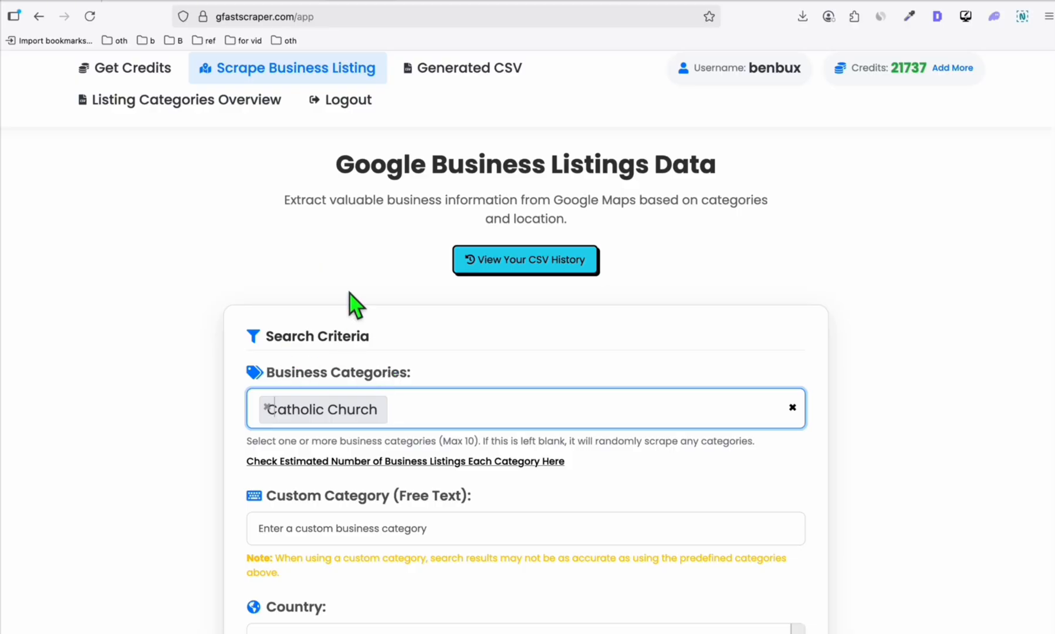
{"action": "mouse_move", "coordinate": [289, 272]}
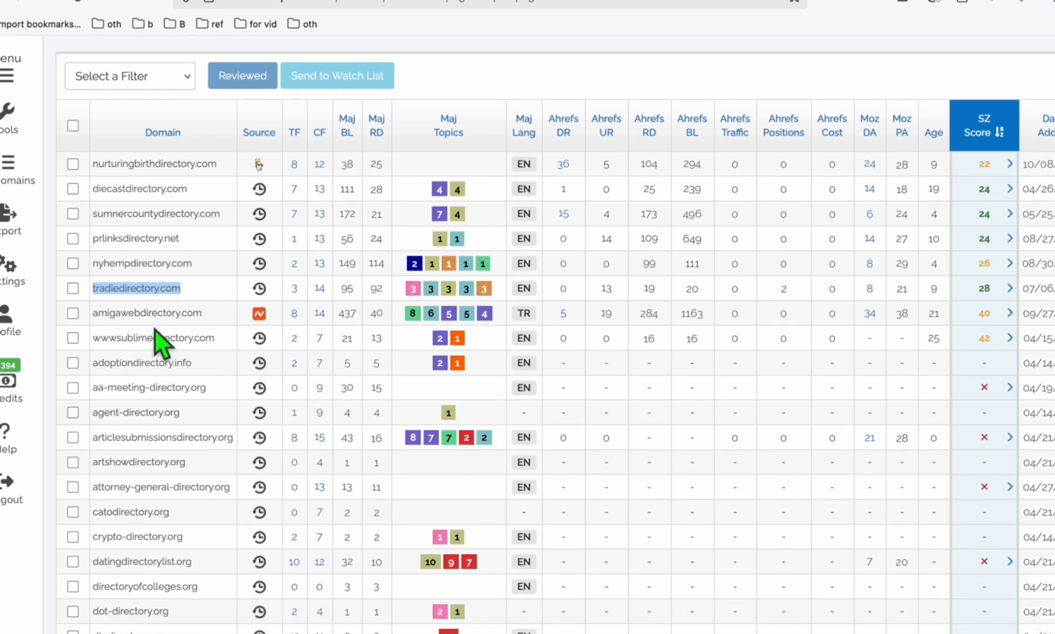
- Look up categories matching 'cry' in GFastScraper's category field
{"action": "scroll", "scroll_direction": "down", "scroll_amount": 3}
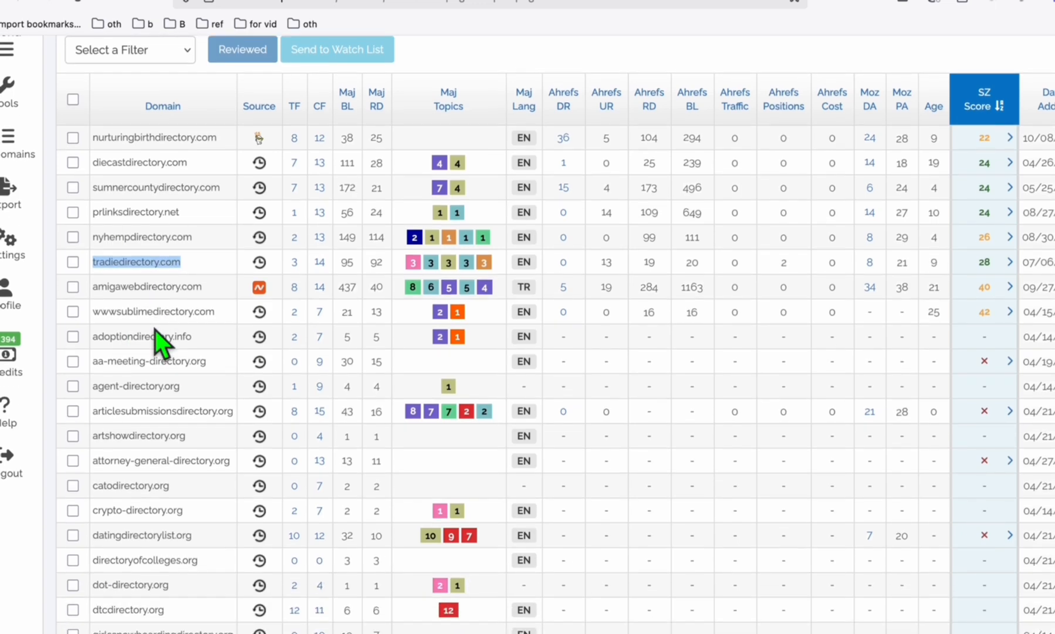
{"action": "scroll", "scroll_direction": "down", "scroll_amount": 3}
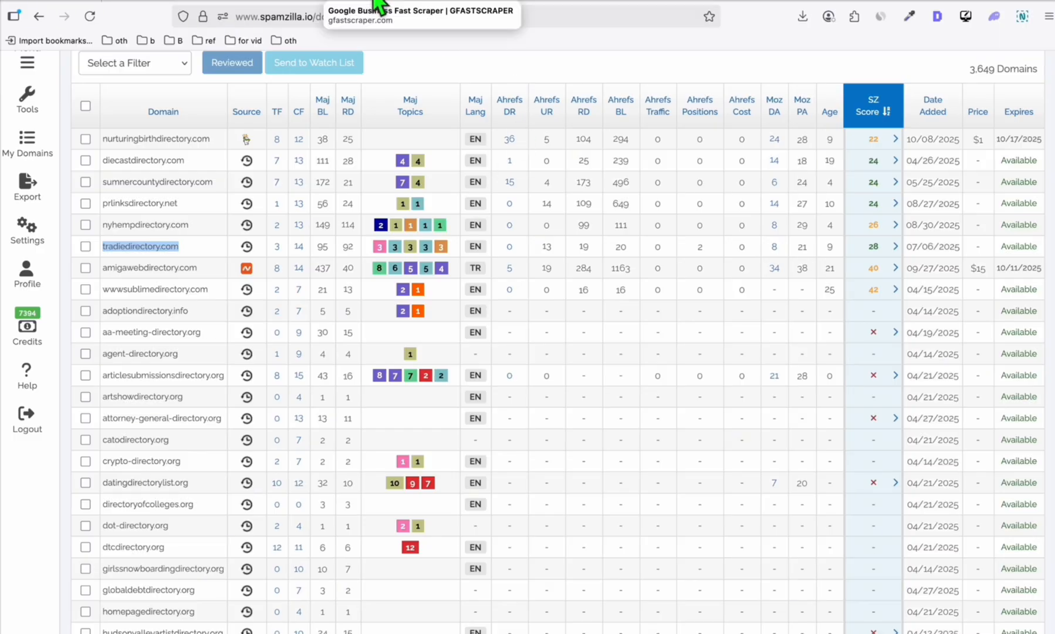
{"action": "left_click", "coordinate": [421, 10]}
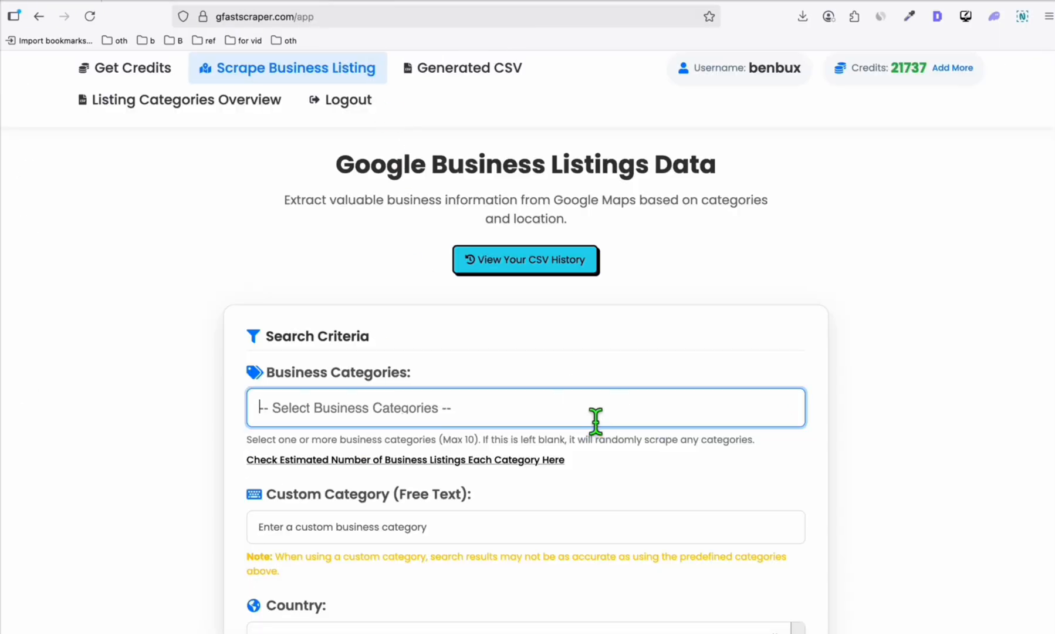
{"action": "type", "text": "cry"}
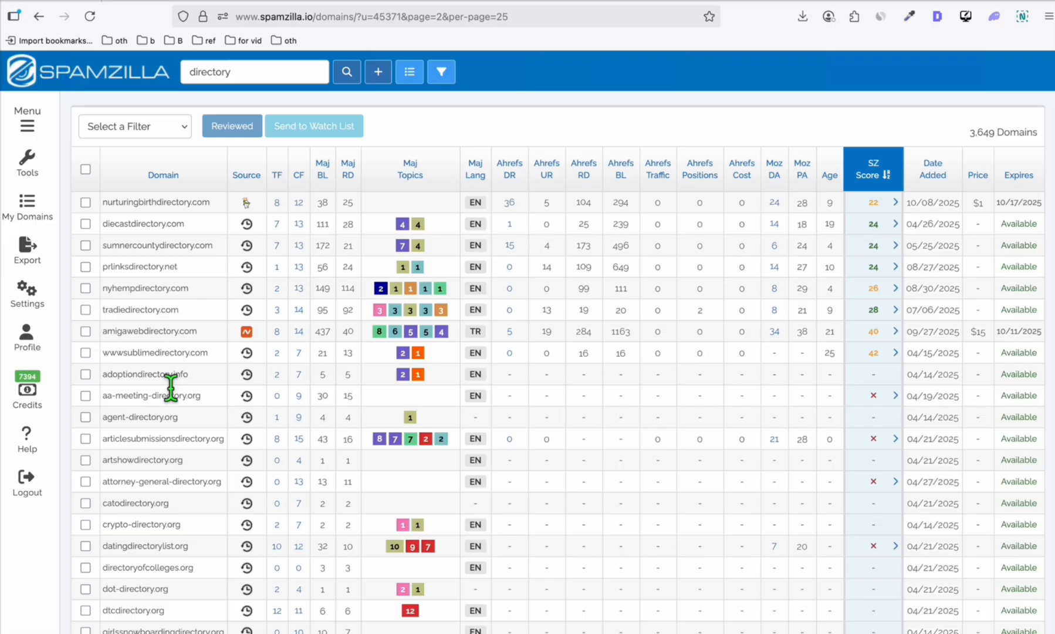
- Browse Spamzilla's first results page and select 'chicago' in chicagobusinessdirectory.org
{"action": "scroll", "scroll_direction": "down", "scroll_amount": 3}
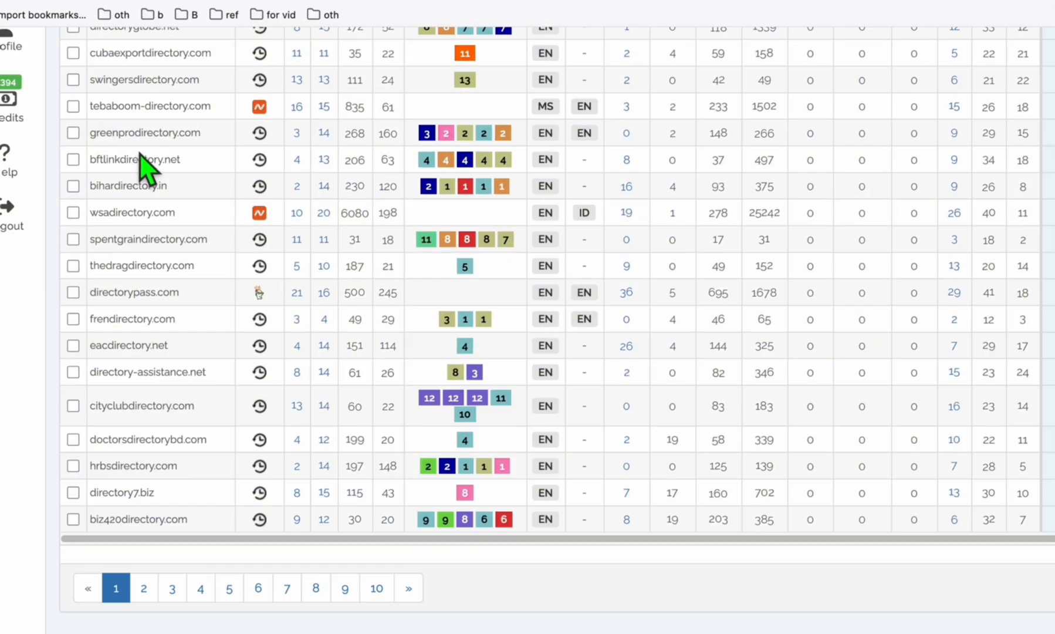
{"action": "double_click", "coordinate": [131, 132]}
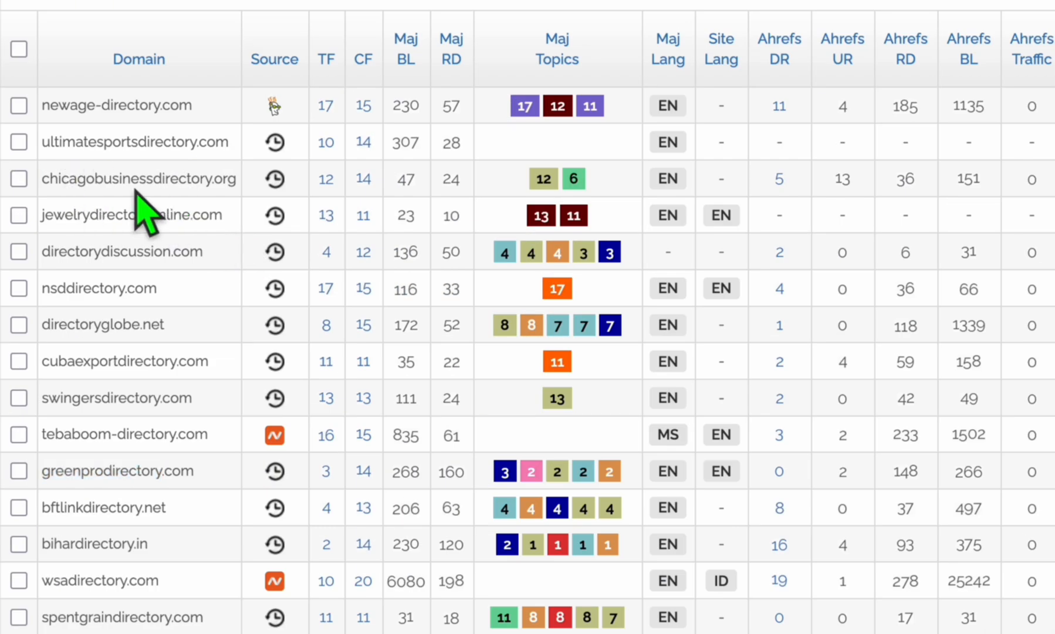
{"action": "double_click", "coordinate": [125, 178]}
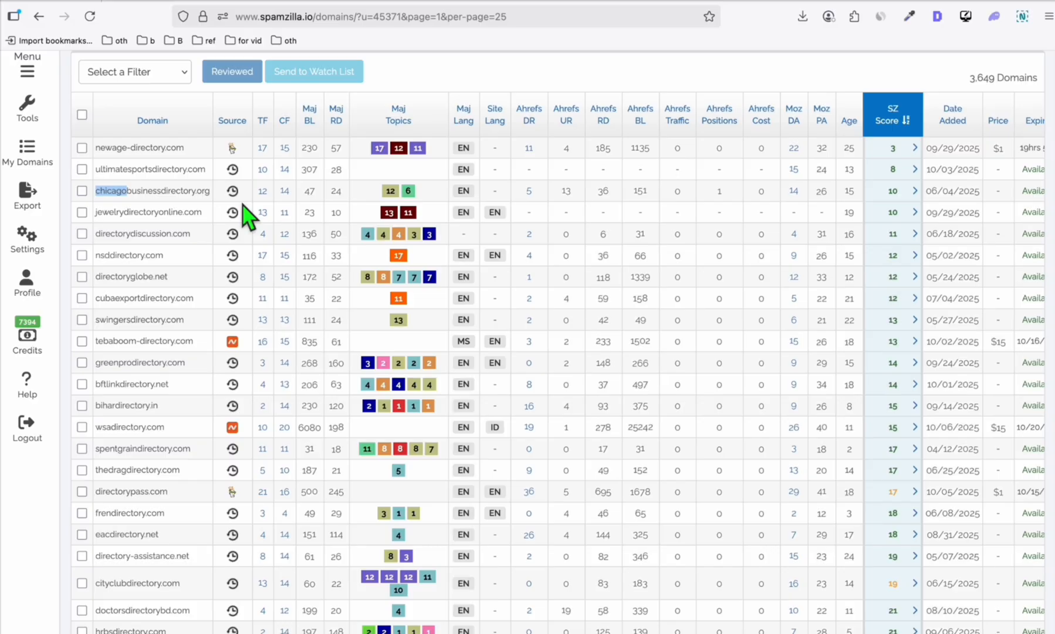
{"action": "mouse_move", "coordinate": [247, 222]}
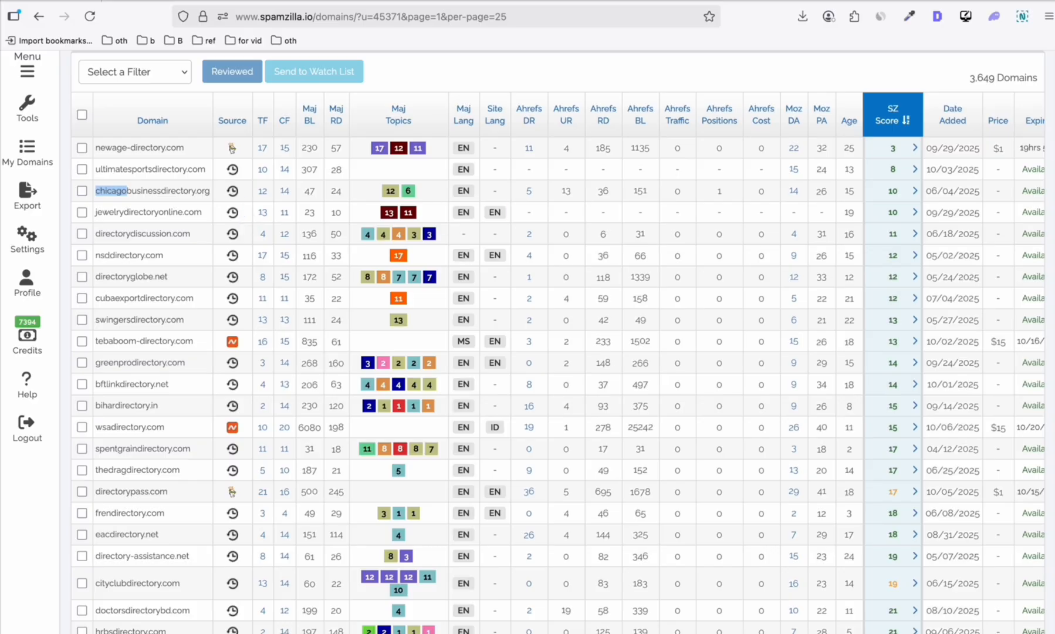